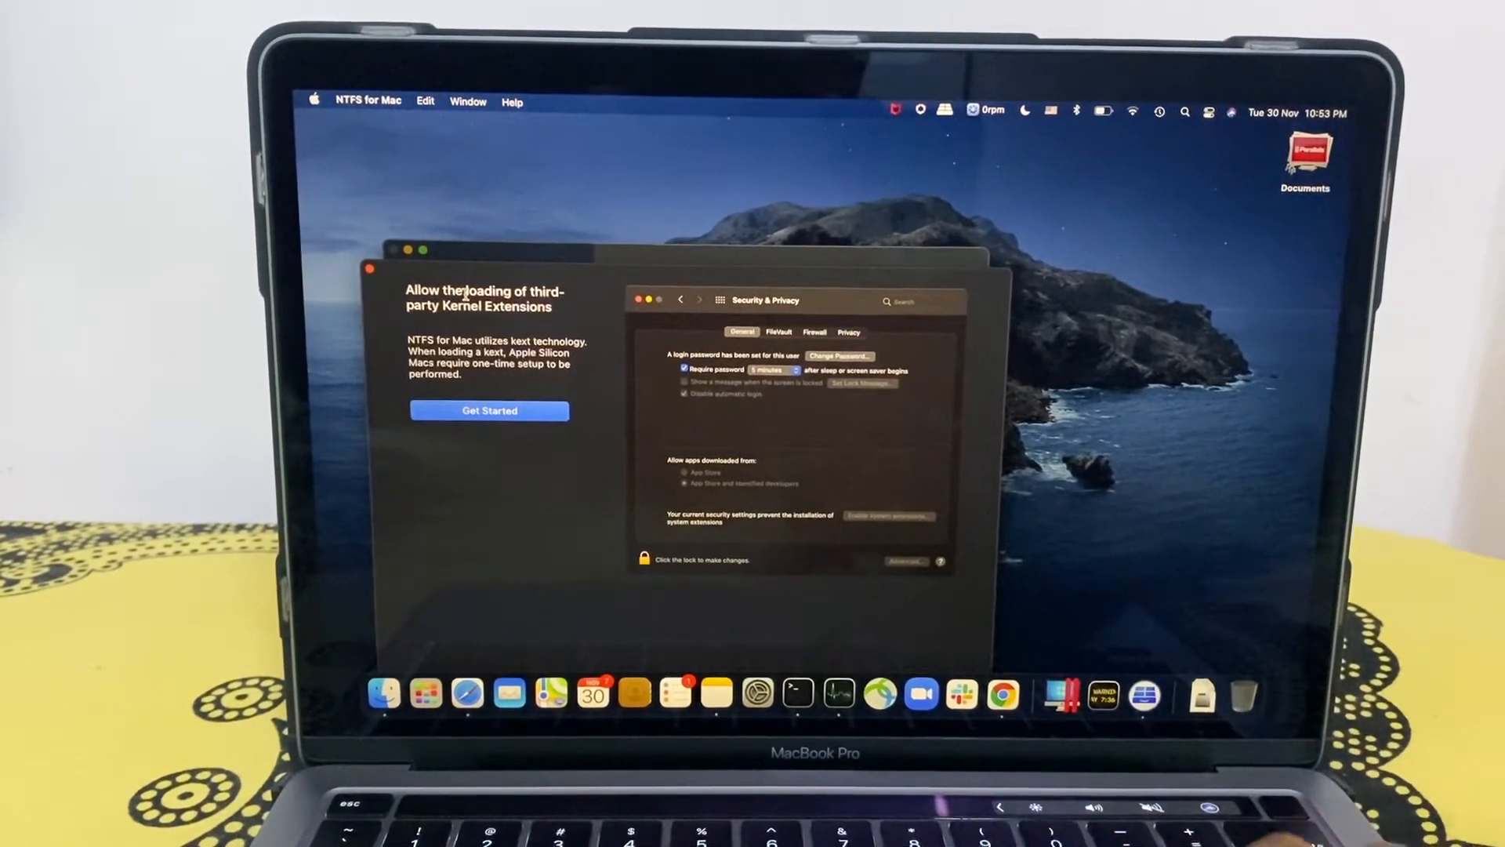
# Begin the kernel extension setup guide and proceed past its unlock Security & Privacy step.
pyautogui.click(489, 411)
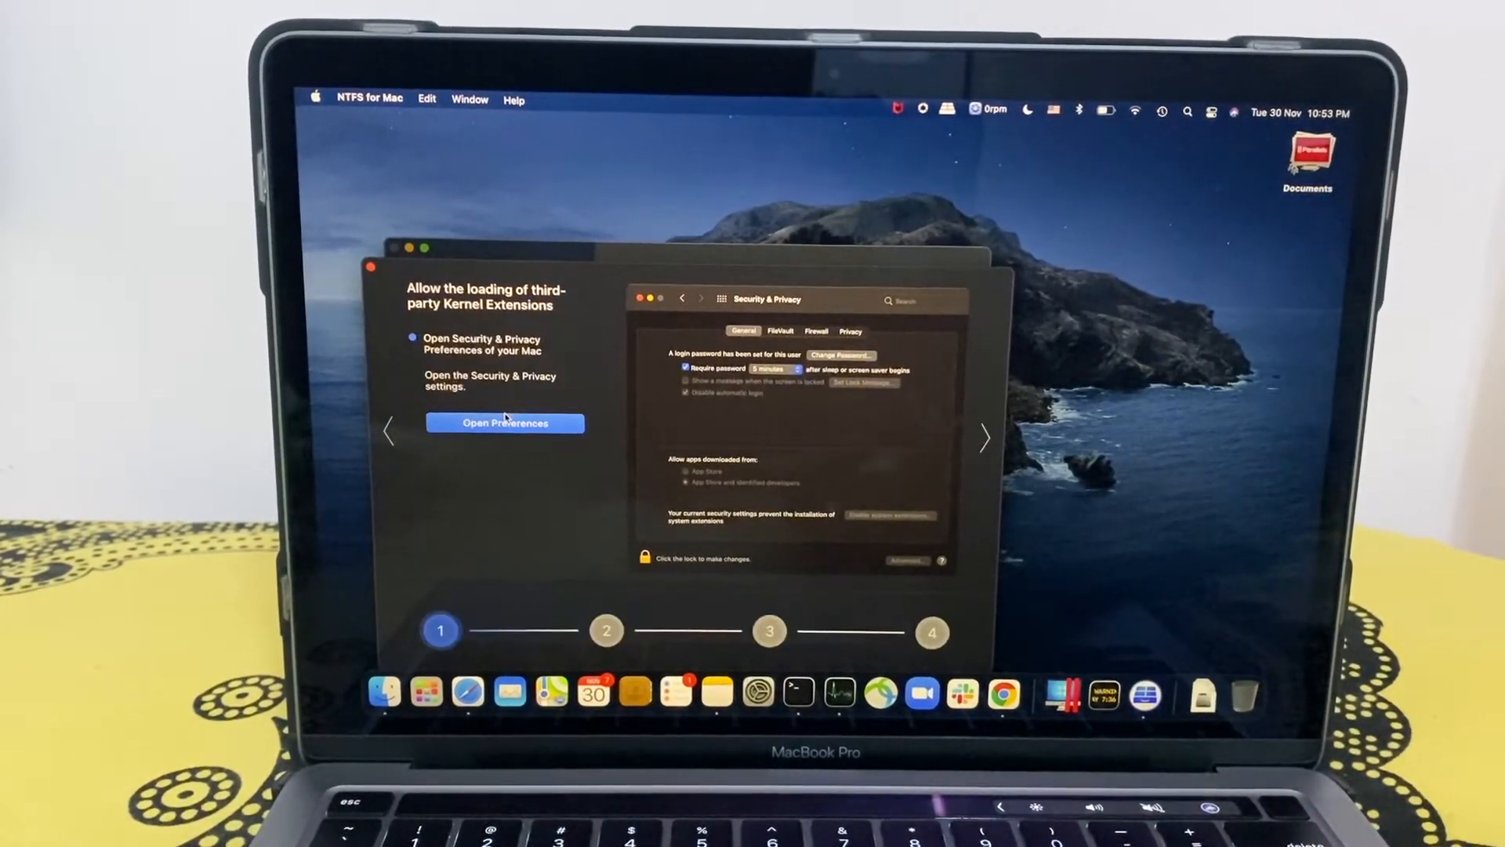
pyautogui.moveTo(985, 439)
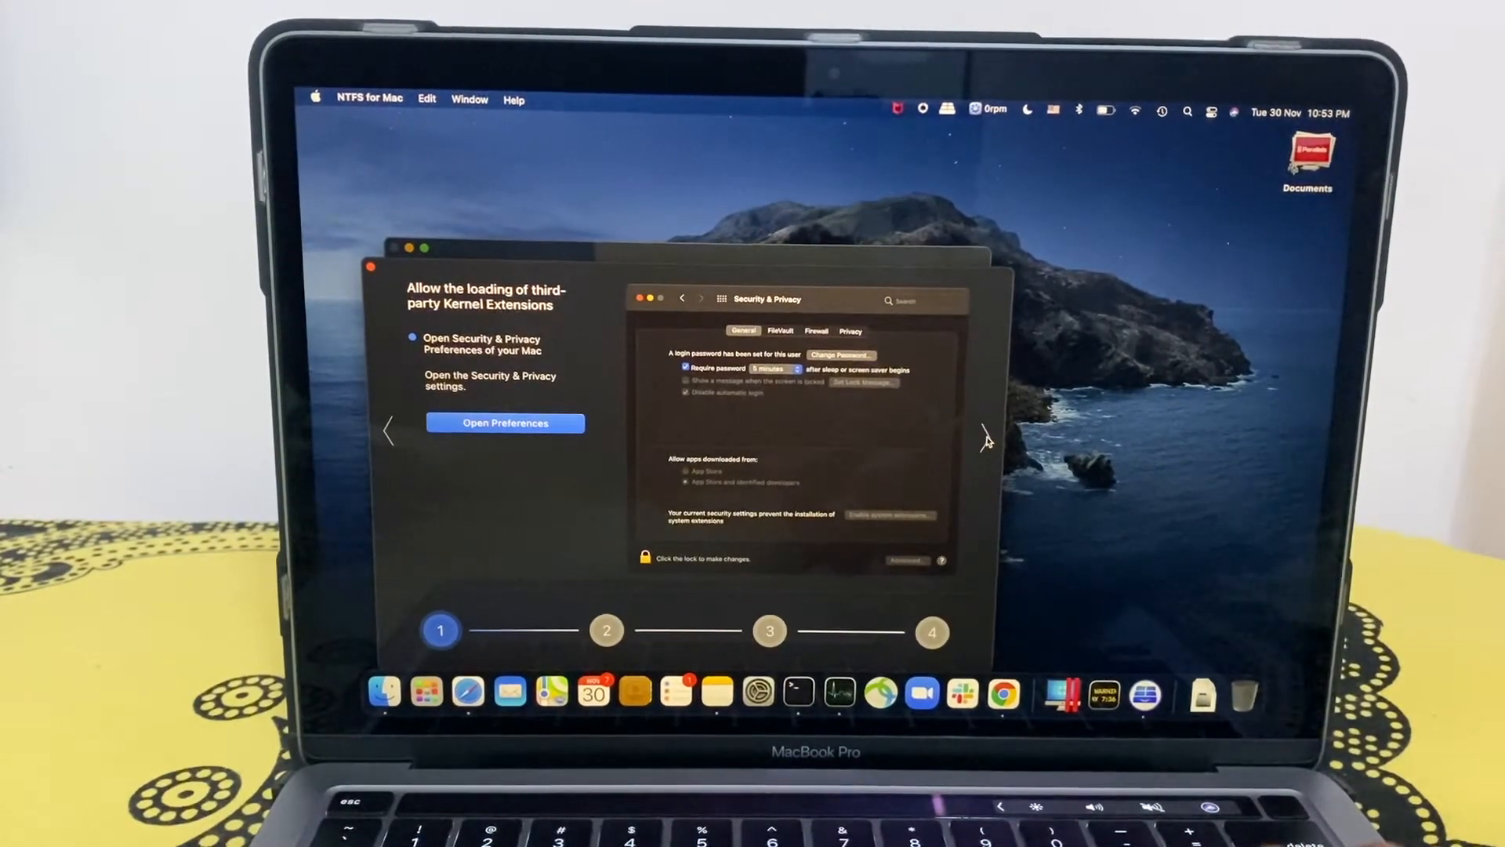
pyautogui.click(504, 422)
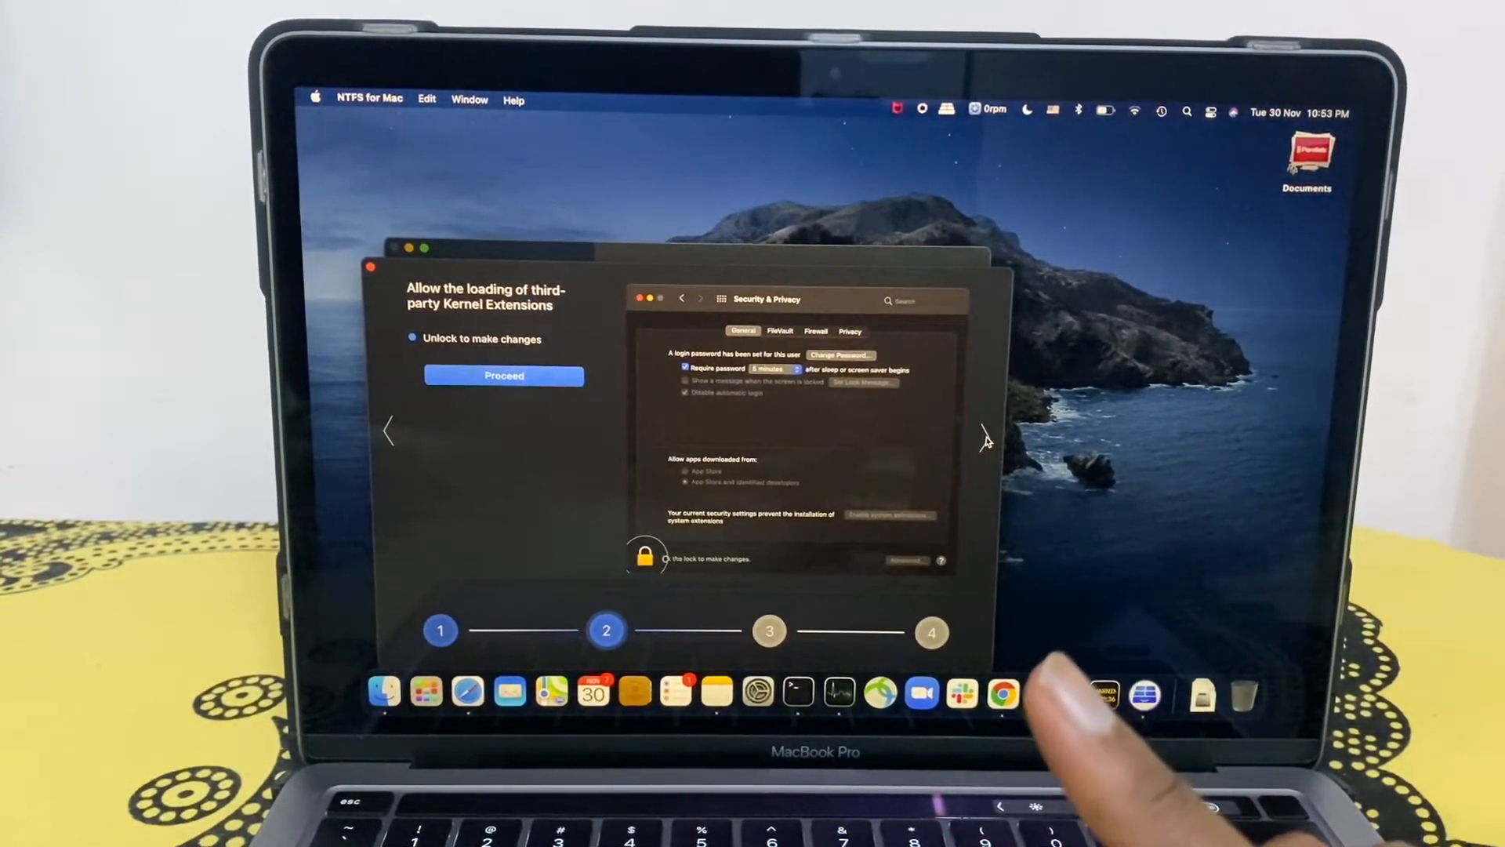
pyautogui.click(504, 375)
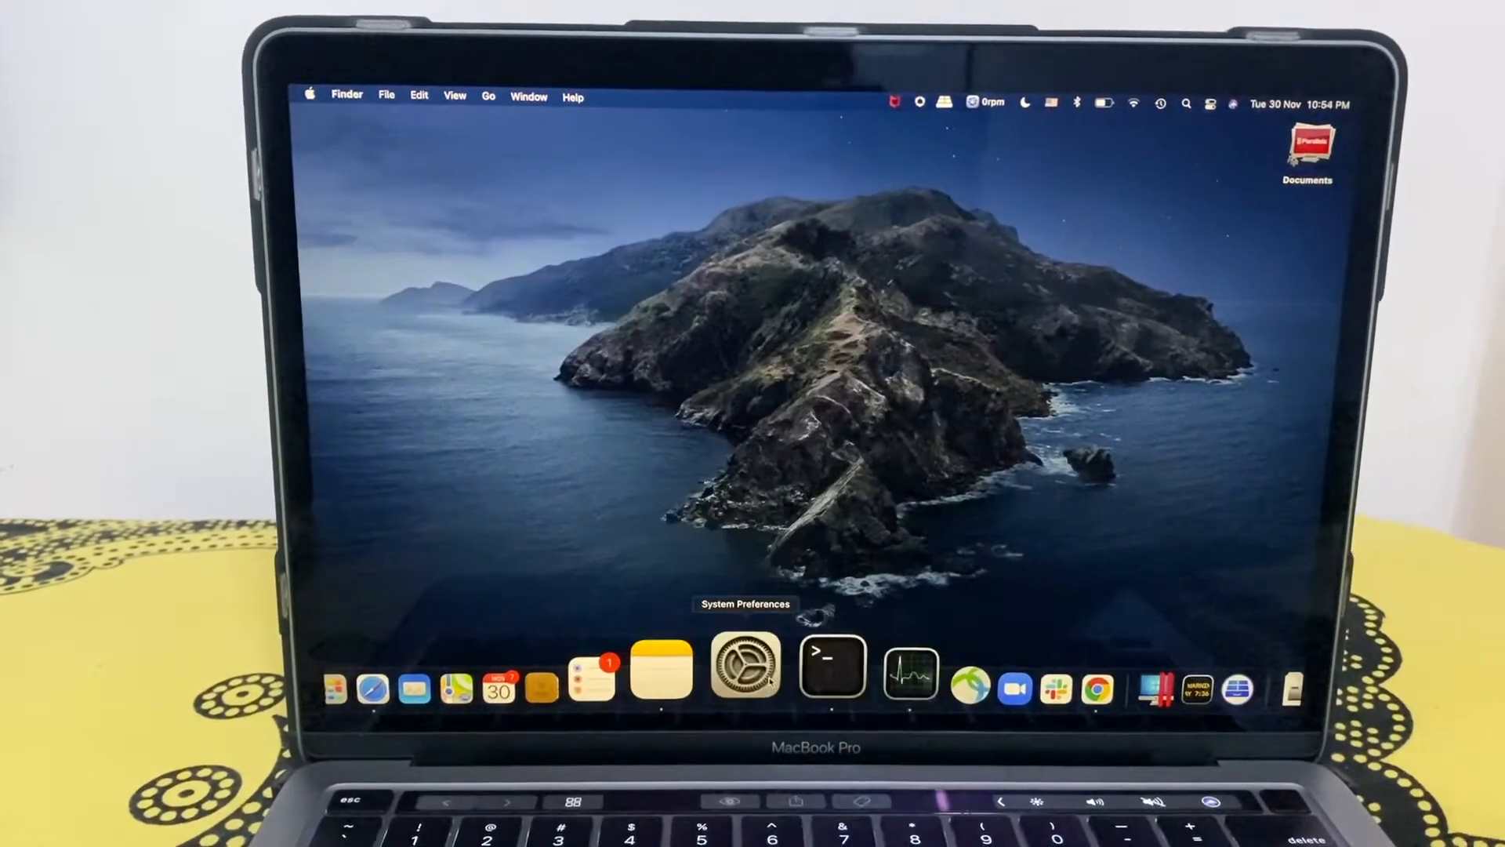
# Unlock Security & Privacy in System Preferences and request enabling system extensions.
pyautogui.click(745, 667)
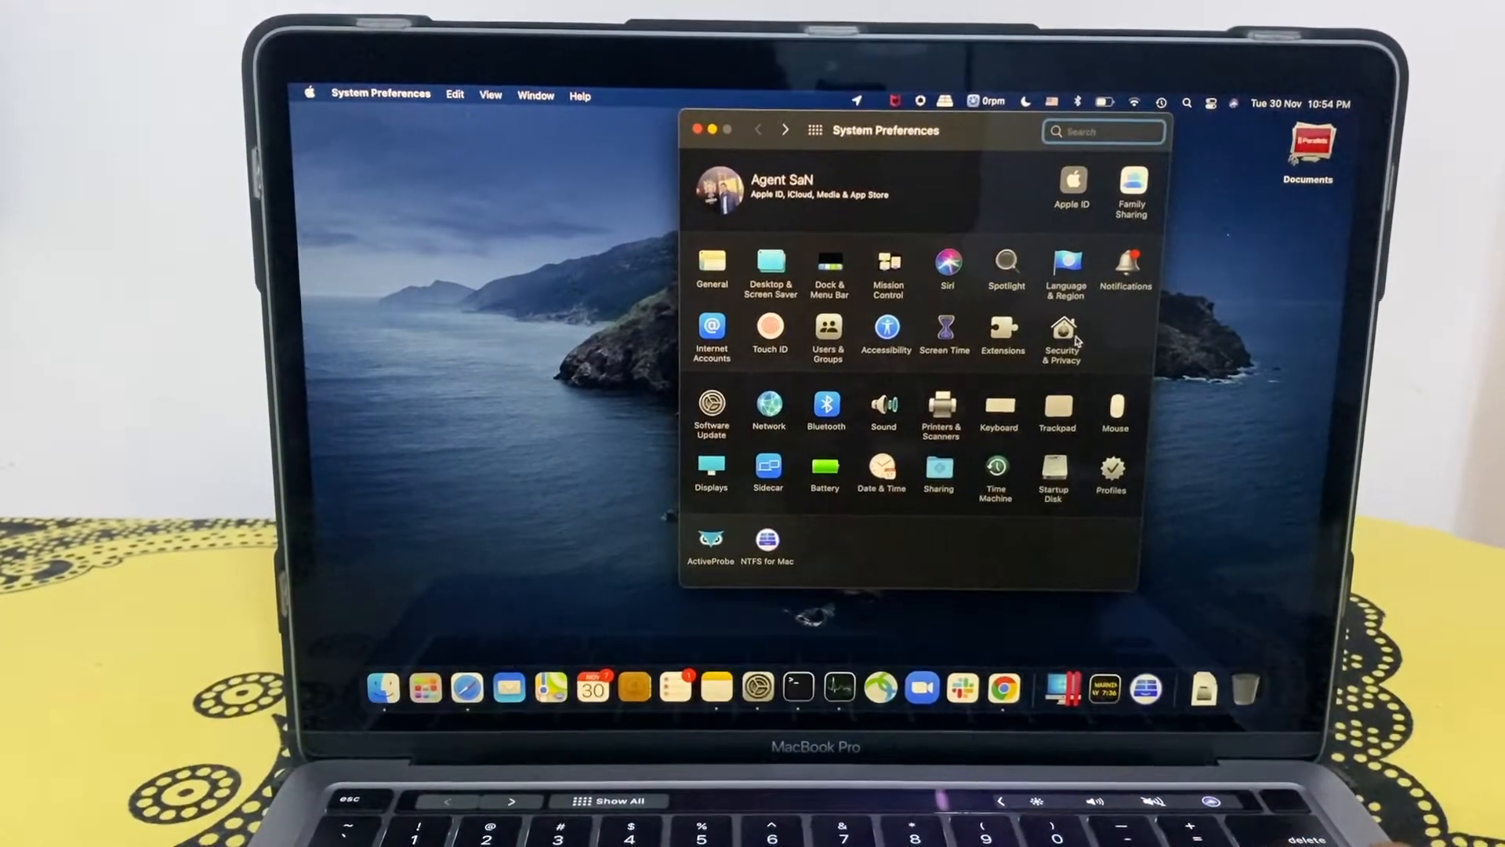
pyautogui.click(1061, 331)
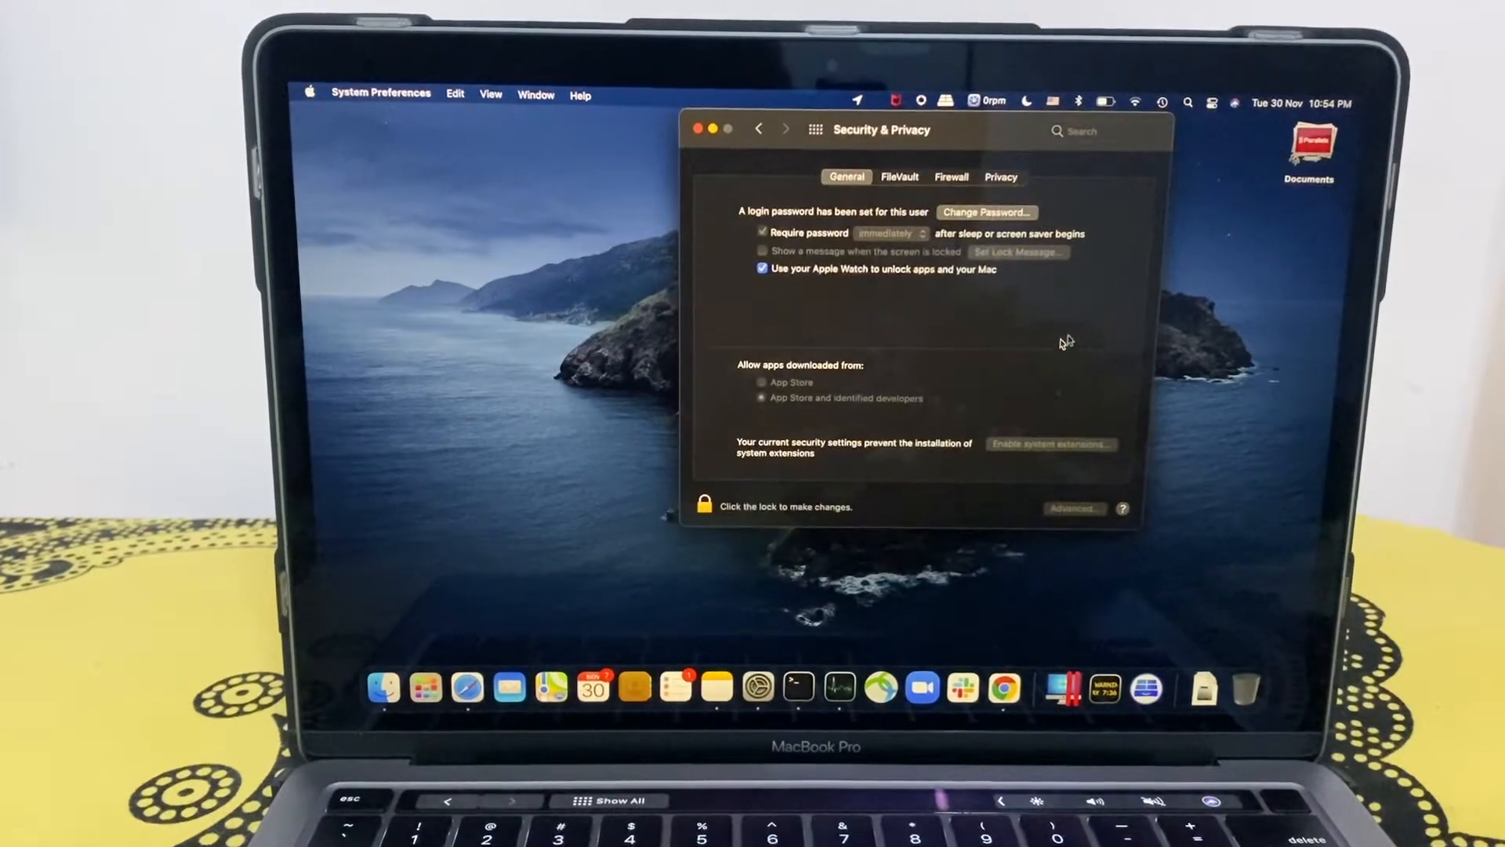
pyautogui.click(704, 507)
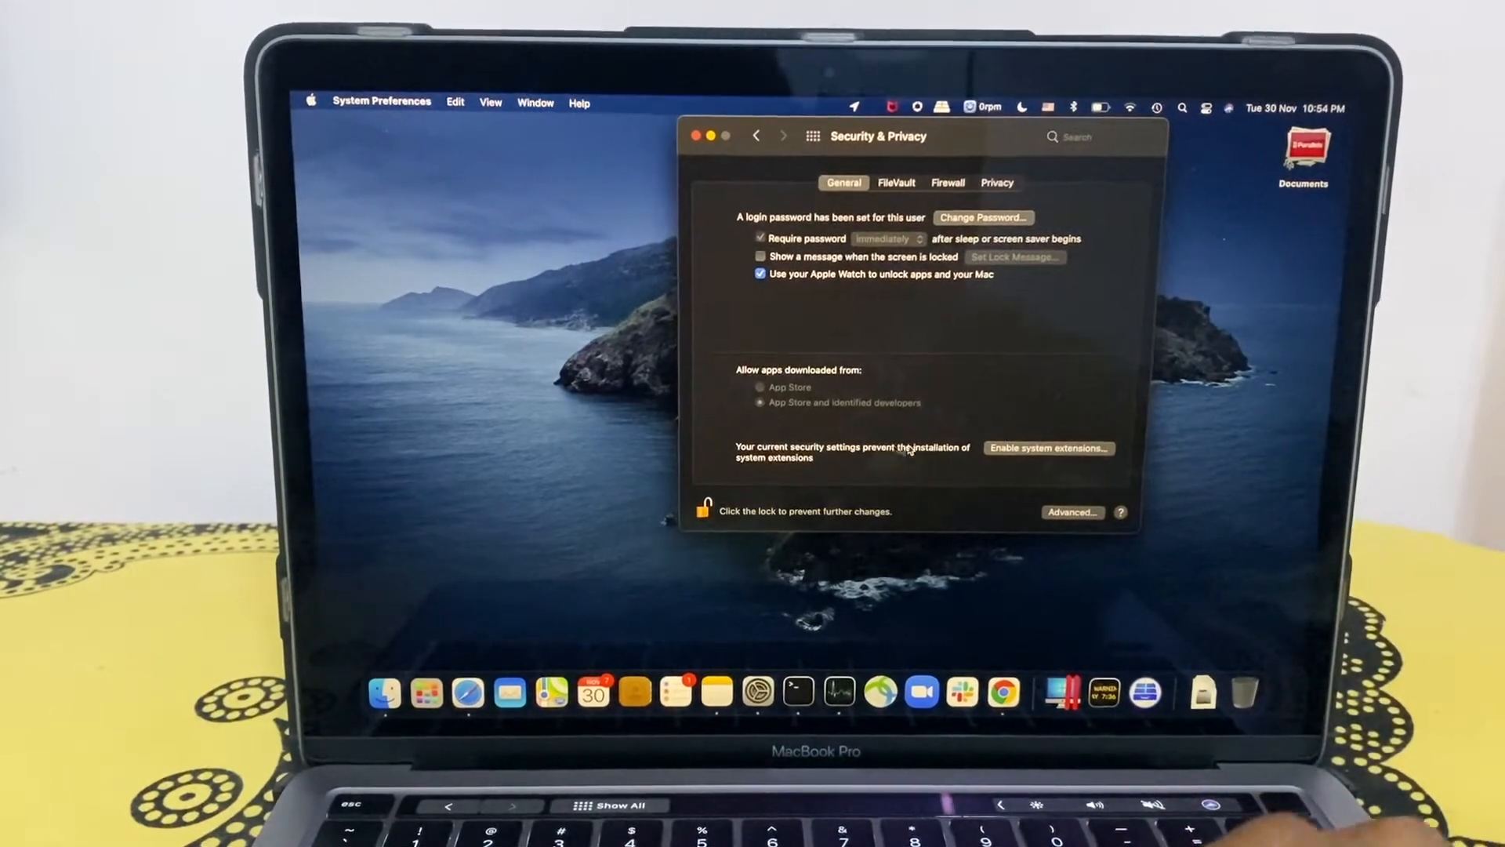
pyautogui.click(1049, 447)
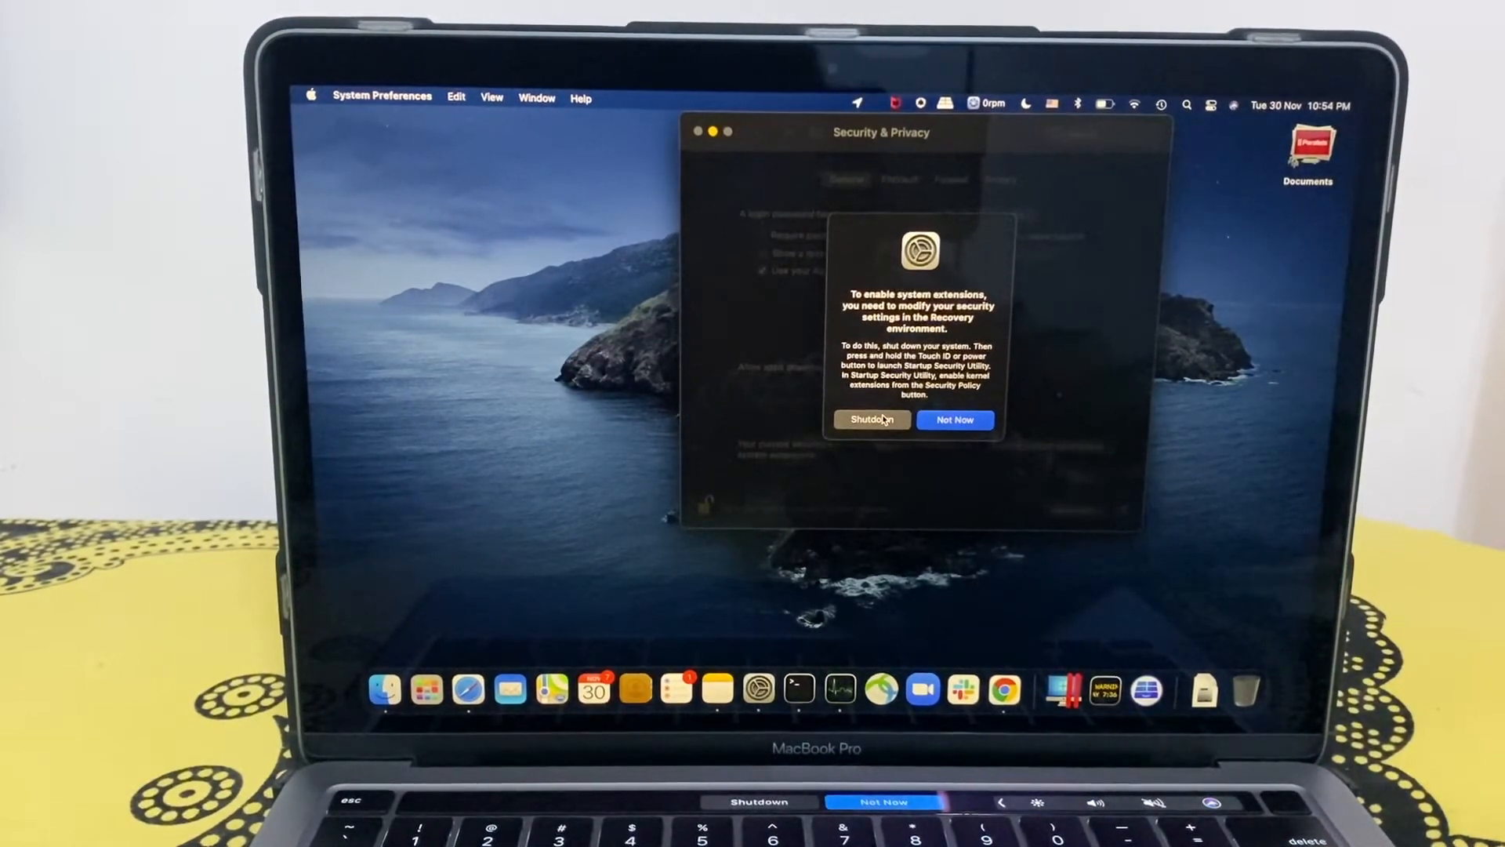
# Shut the Mac down from the dialog so it can boot into macOS Recovery.
pyautogui.click(955, 420)
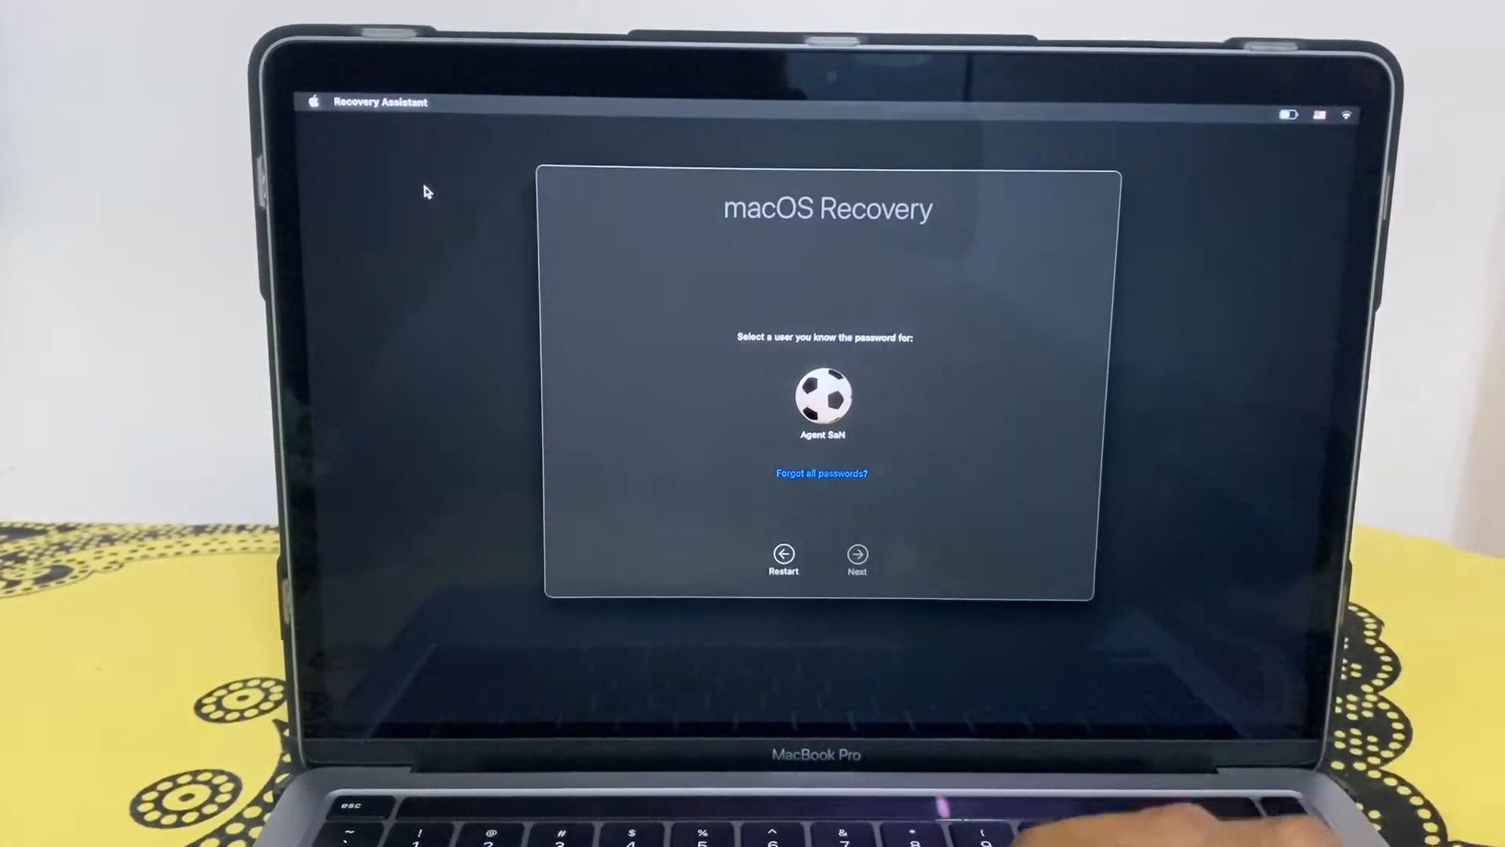
# Sign in to macOS Recovery as the known user with the account password.
pyautogui.click(823, 401)
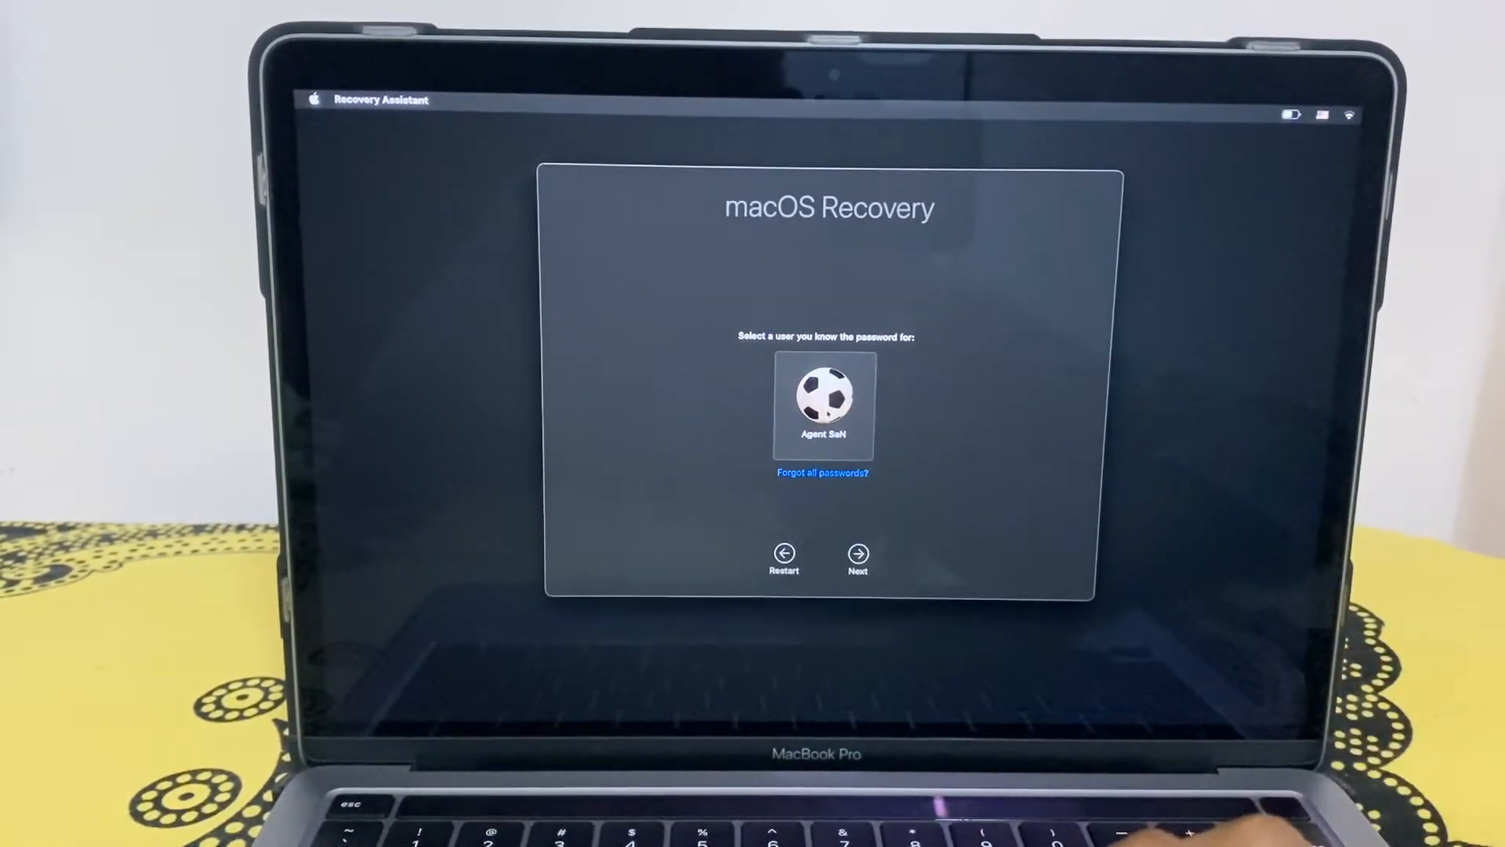
pyautogui.click(858, 555)
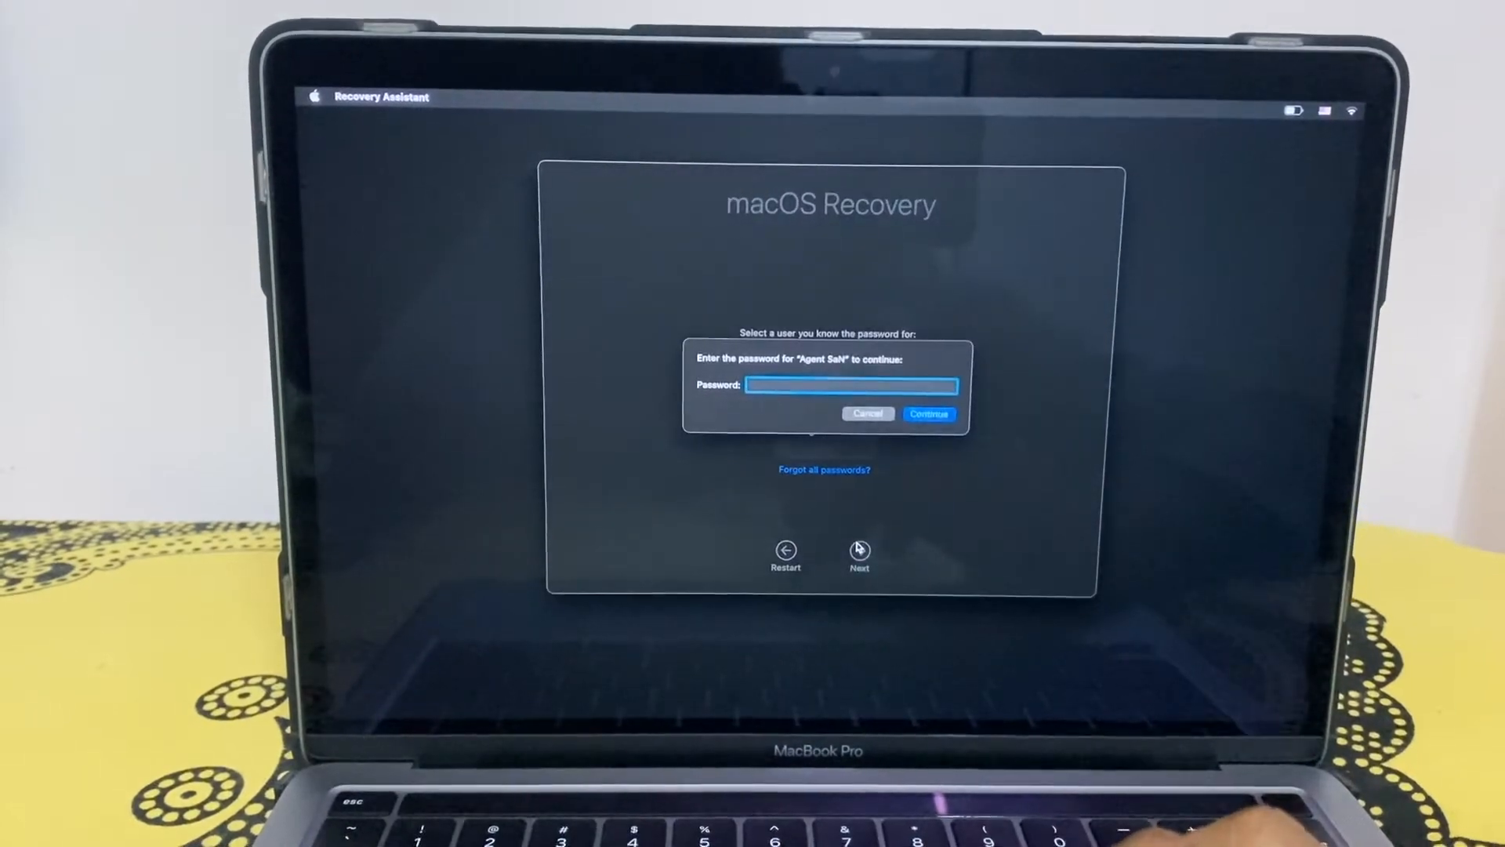
pyautogui.write('password')
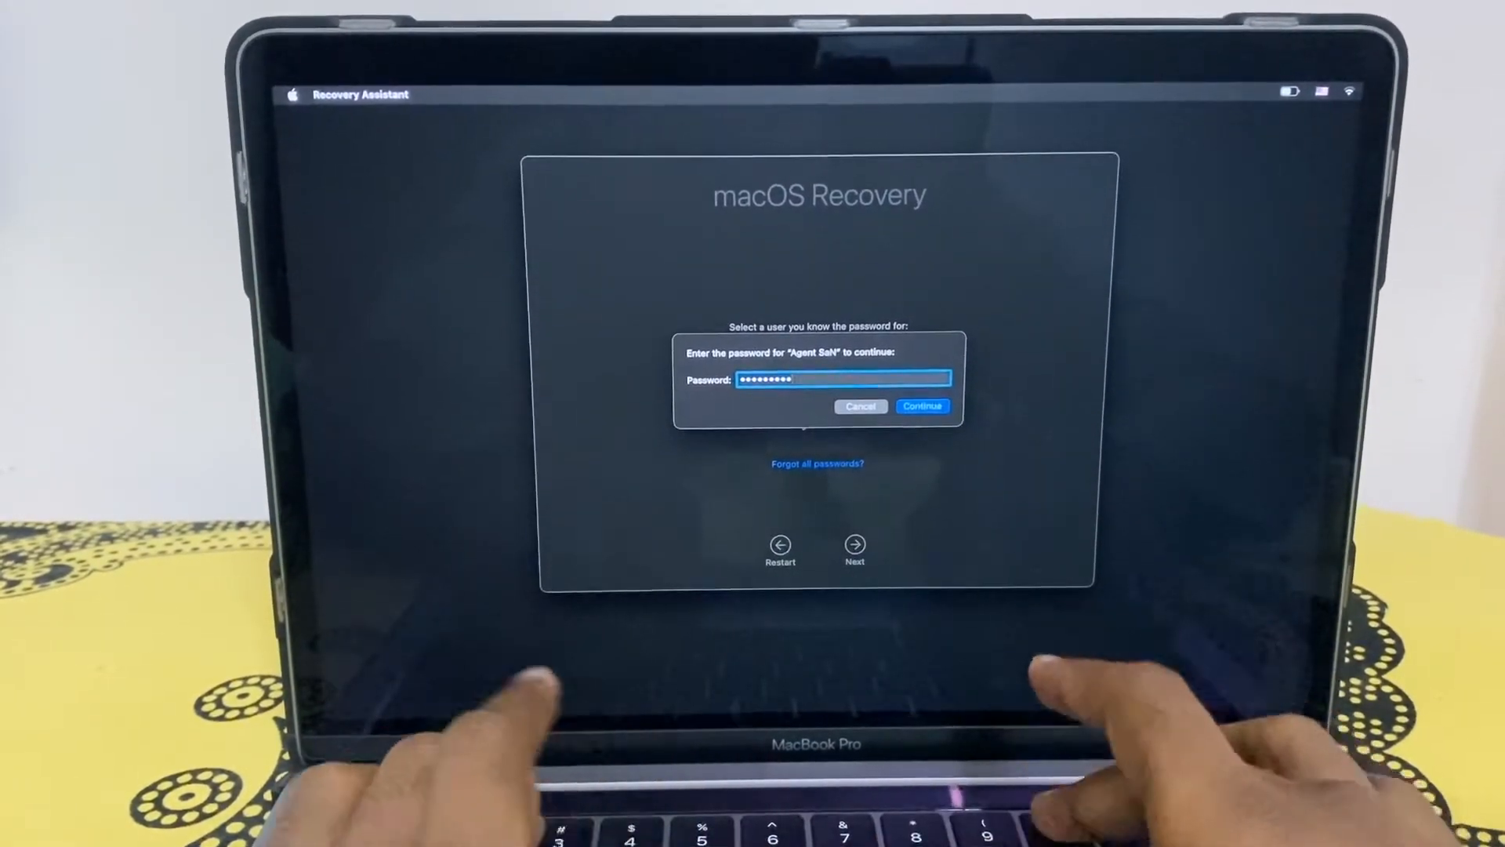
pyautogui.click(922, 406)
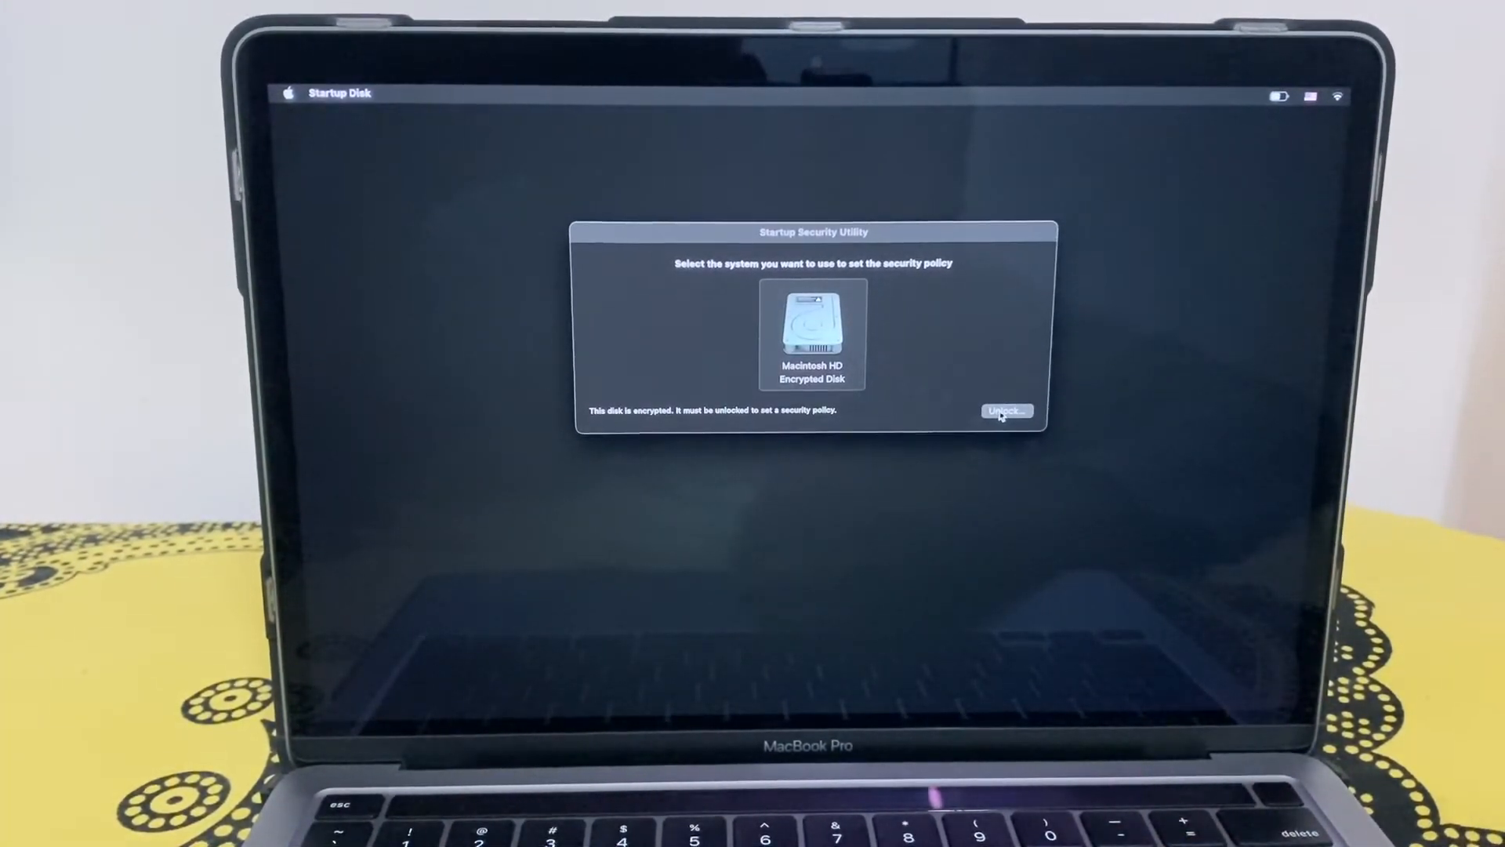
# Unlock the encrypted Macintosh HD and bring up its security policy.
pyautogui.click(1005, 410)
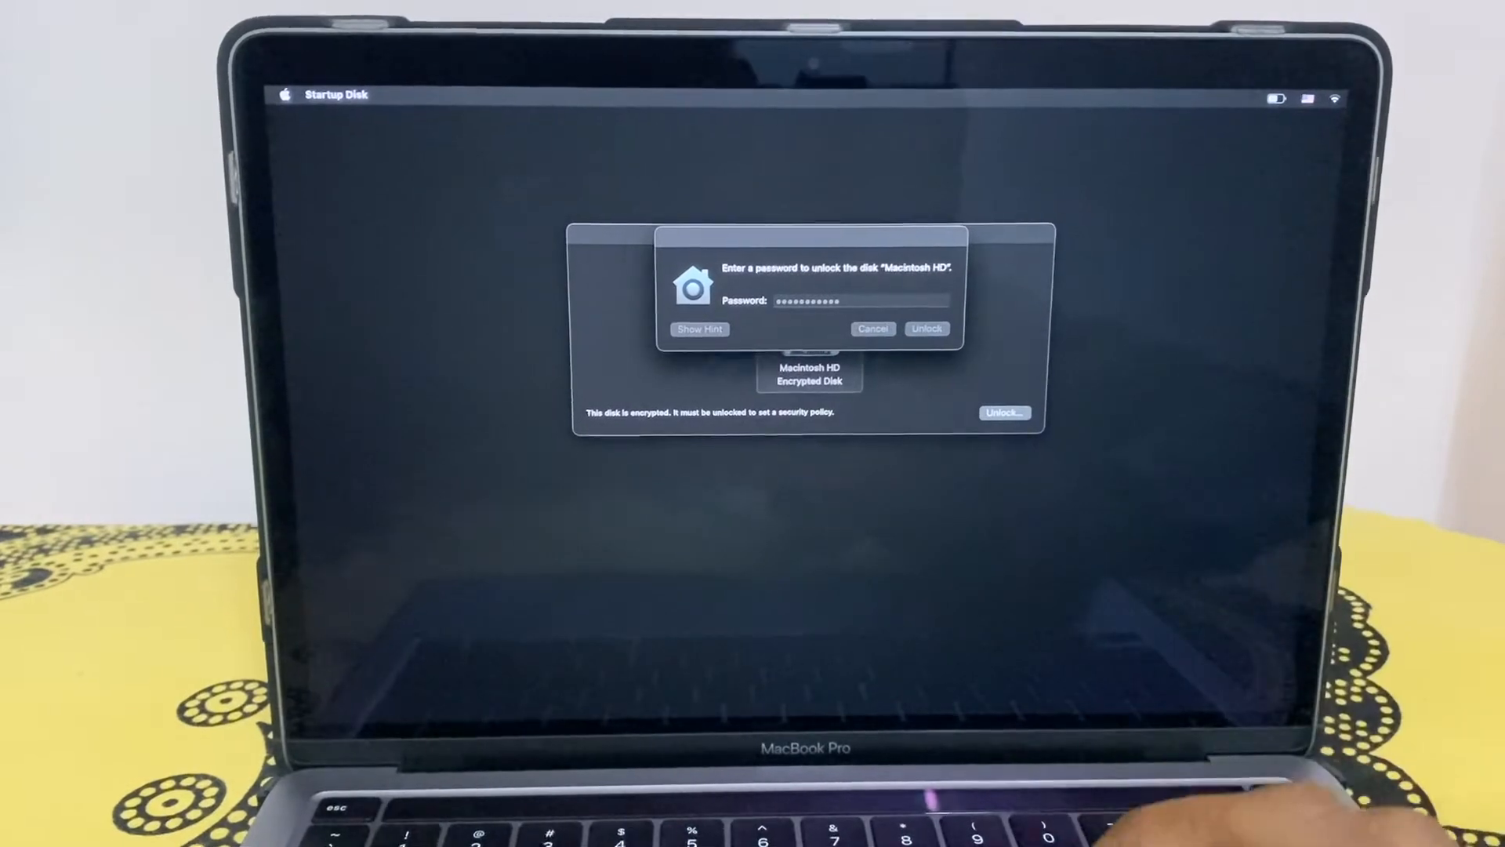
pyautogui.click(927, 329)
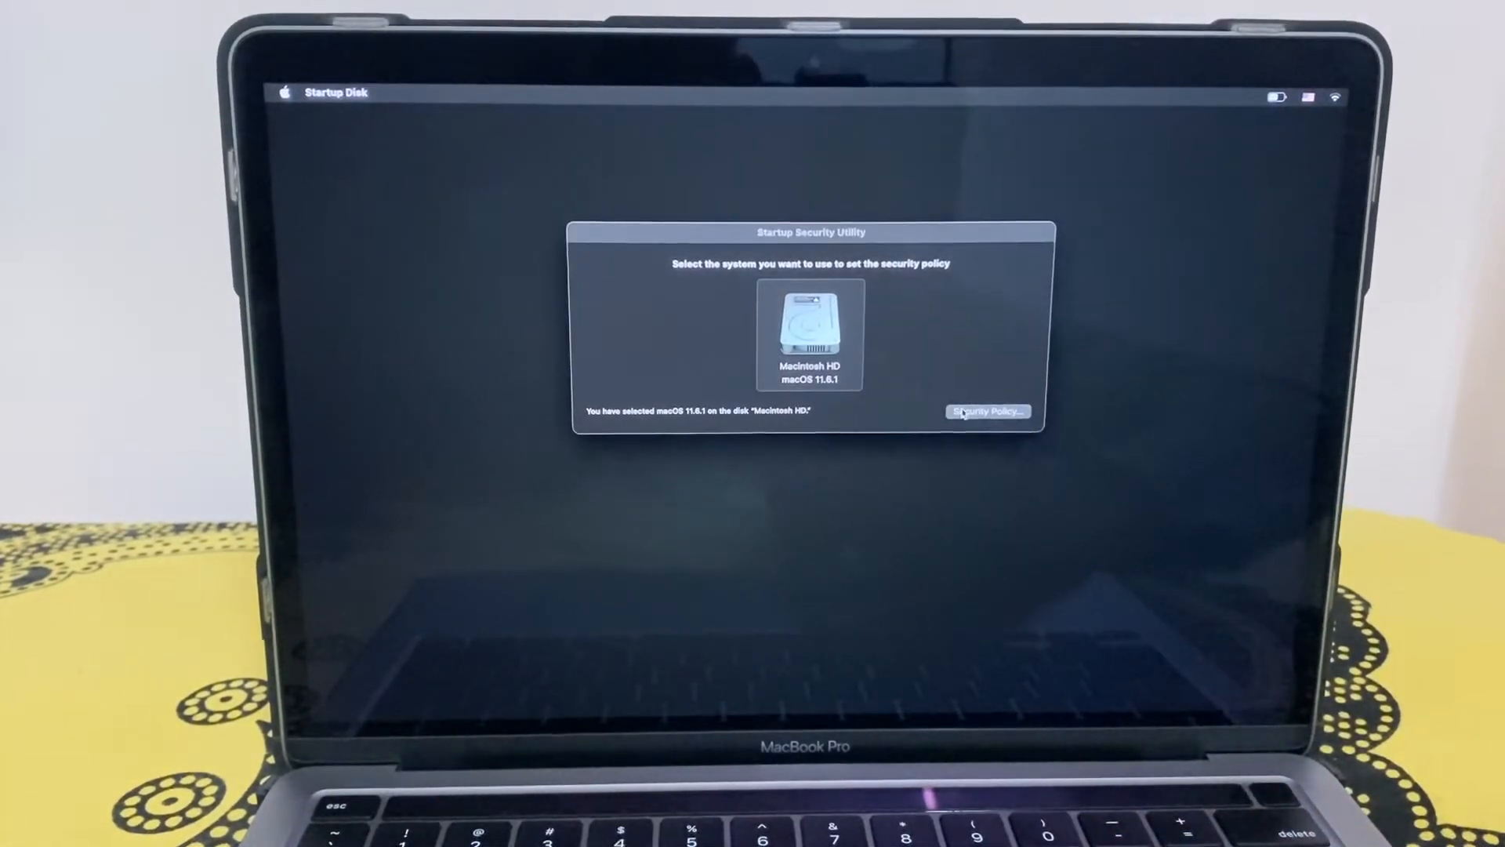
pyautogui.click(988, 410)
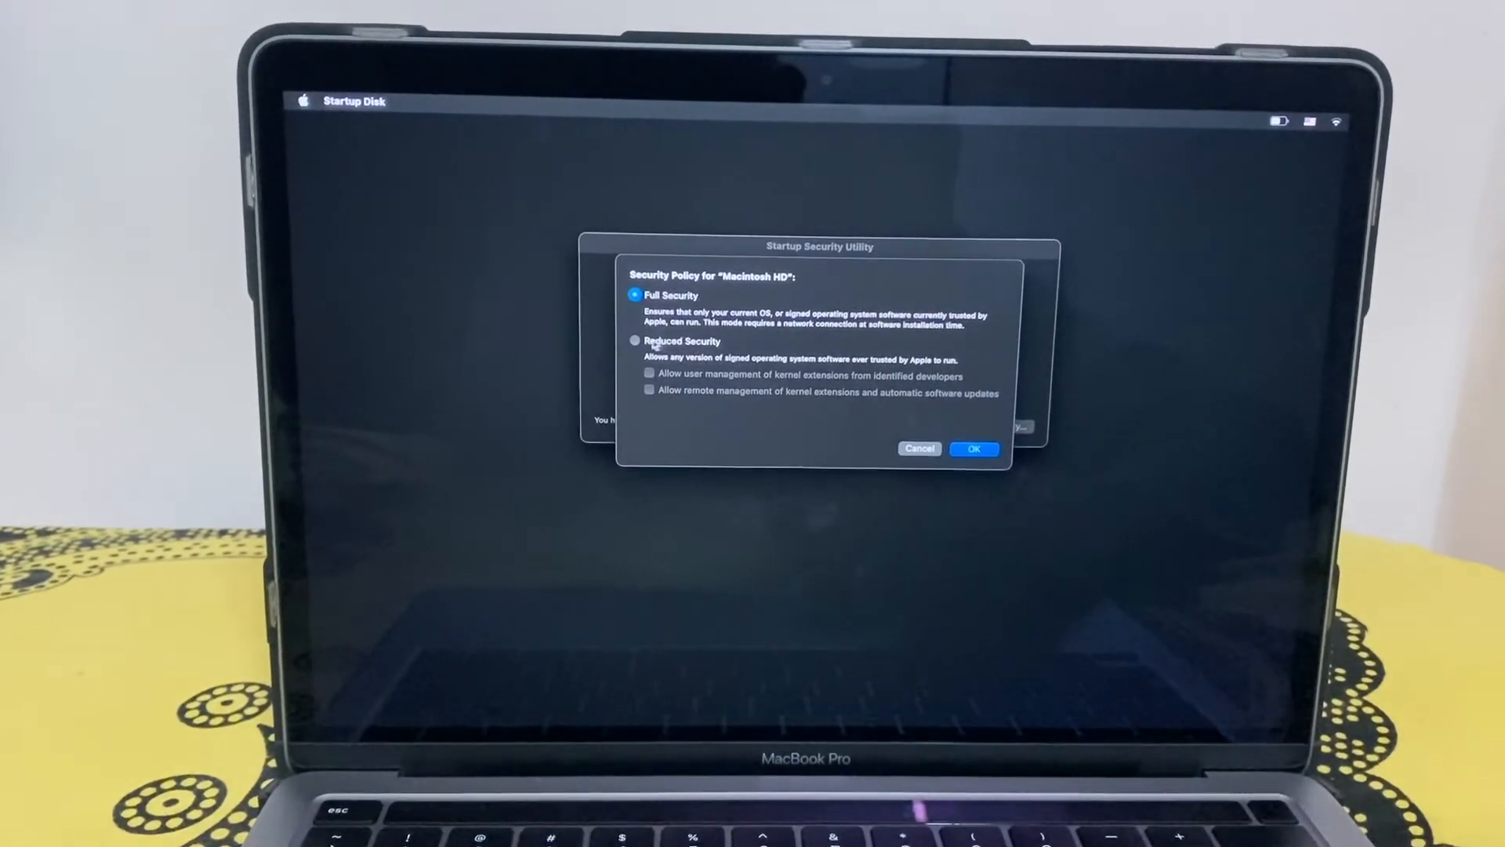
# Set Macintosh HD to Reduced Security allowing identified-developer kernel extensions, and authenticate.
pyautogui.click(635, 341)
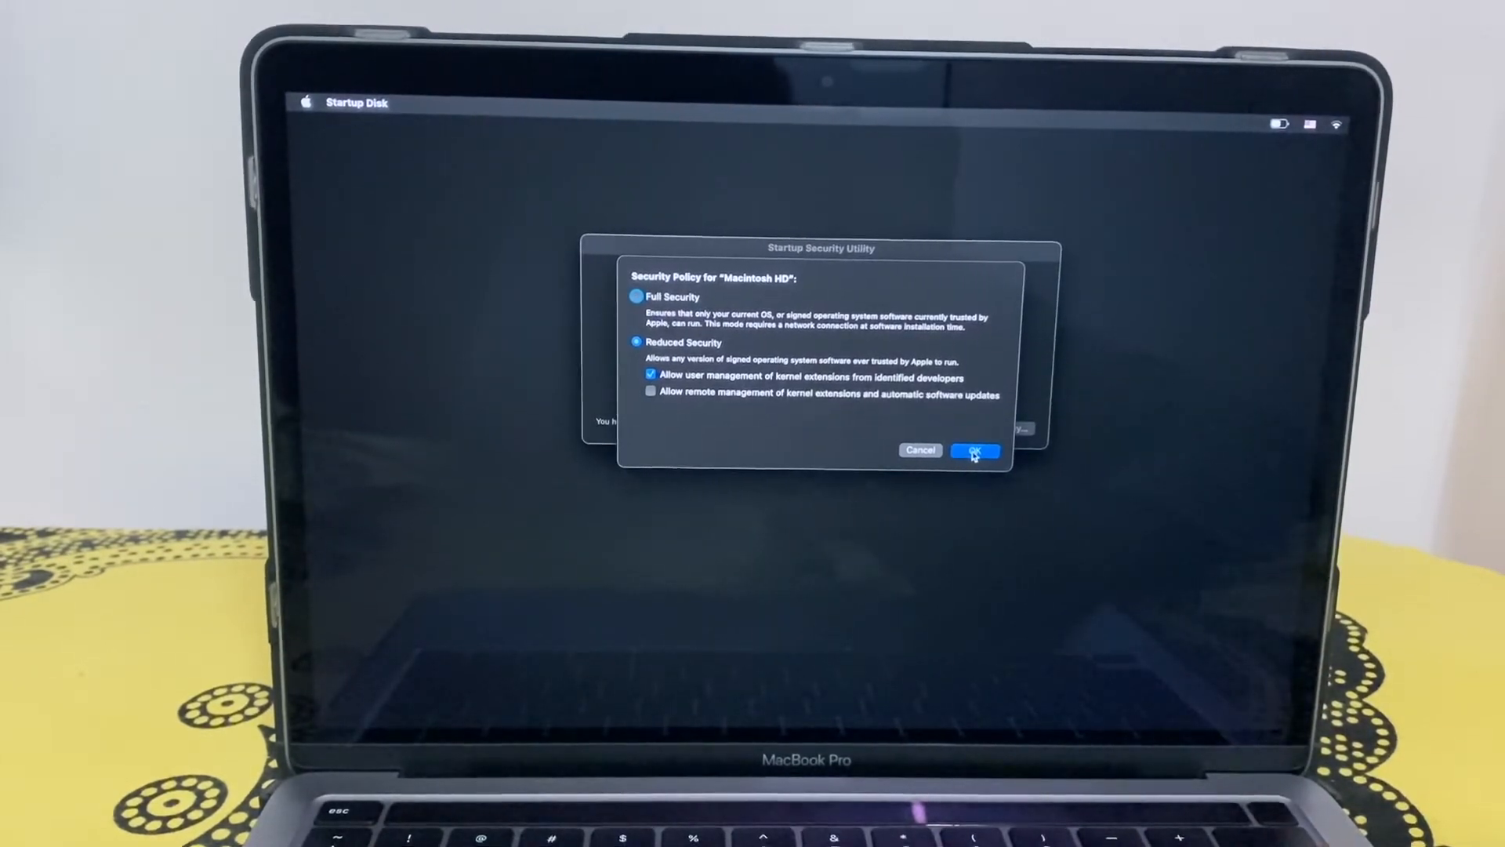
pyautogui.click(974, 452)
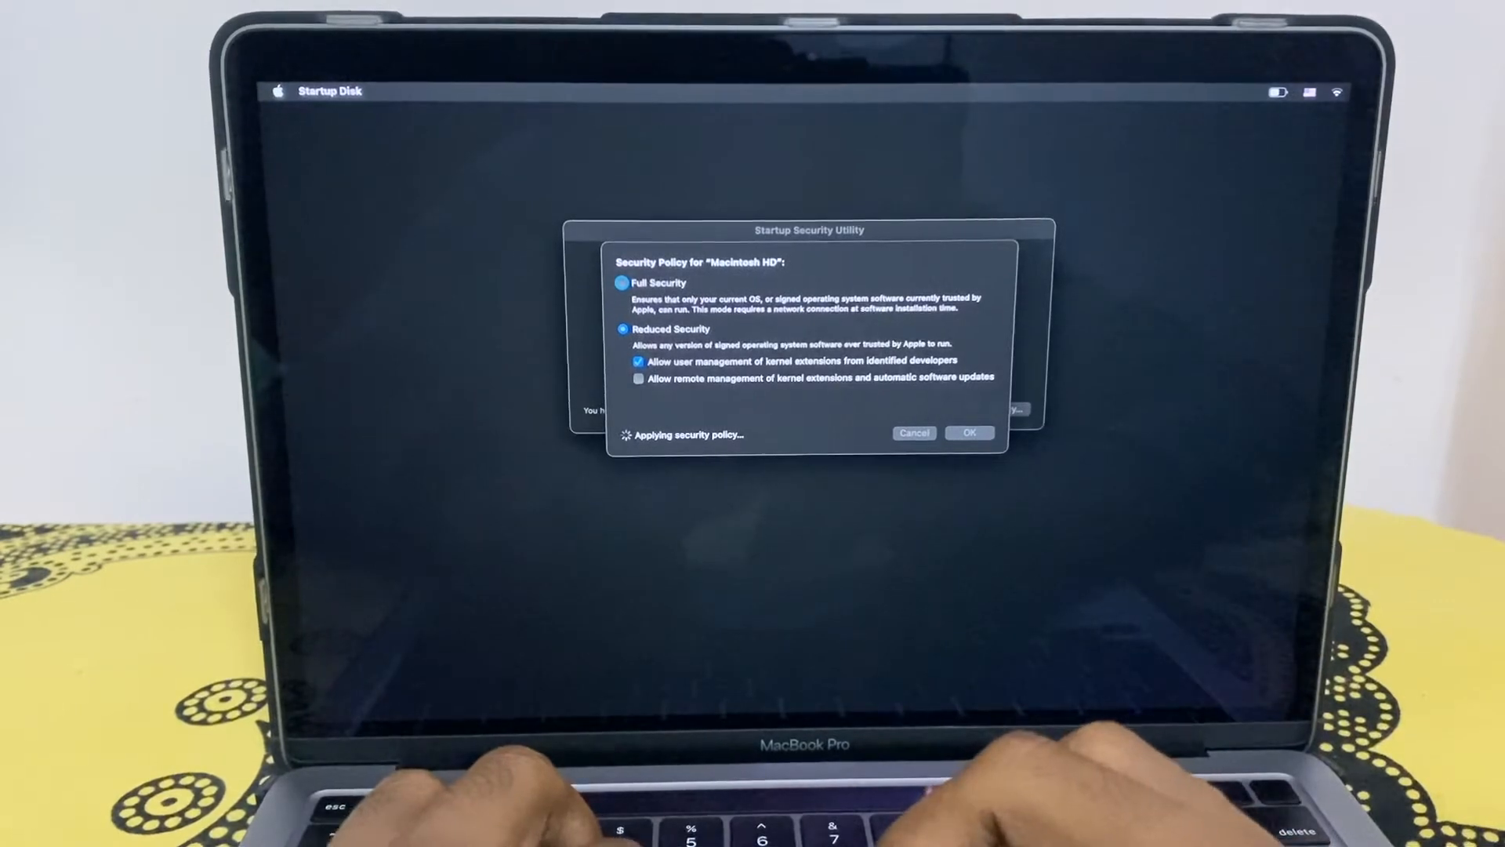
pyautogui.click(971, 433)
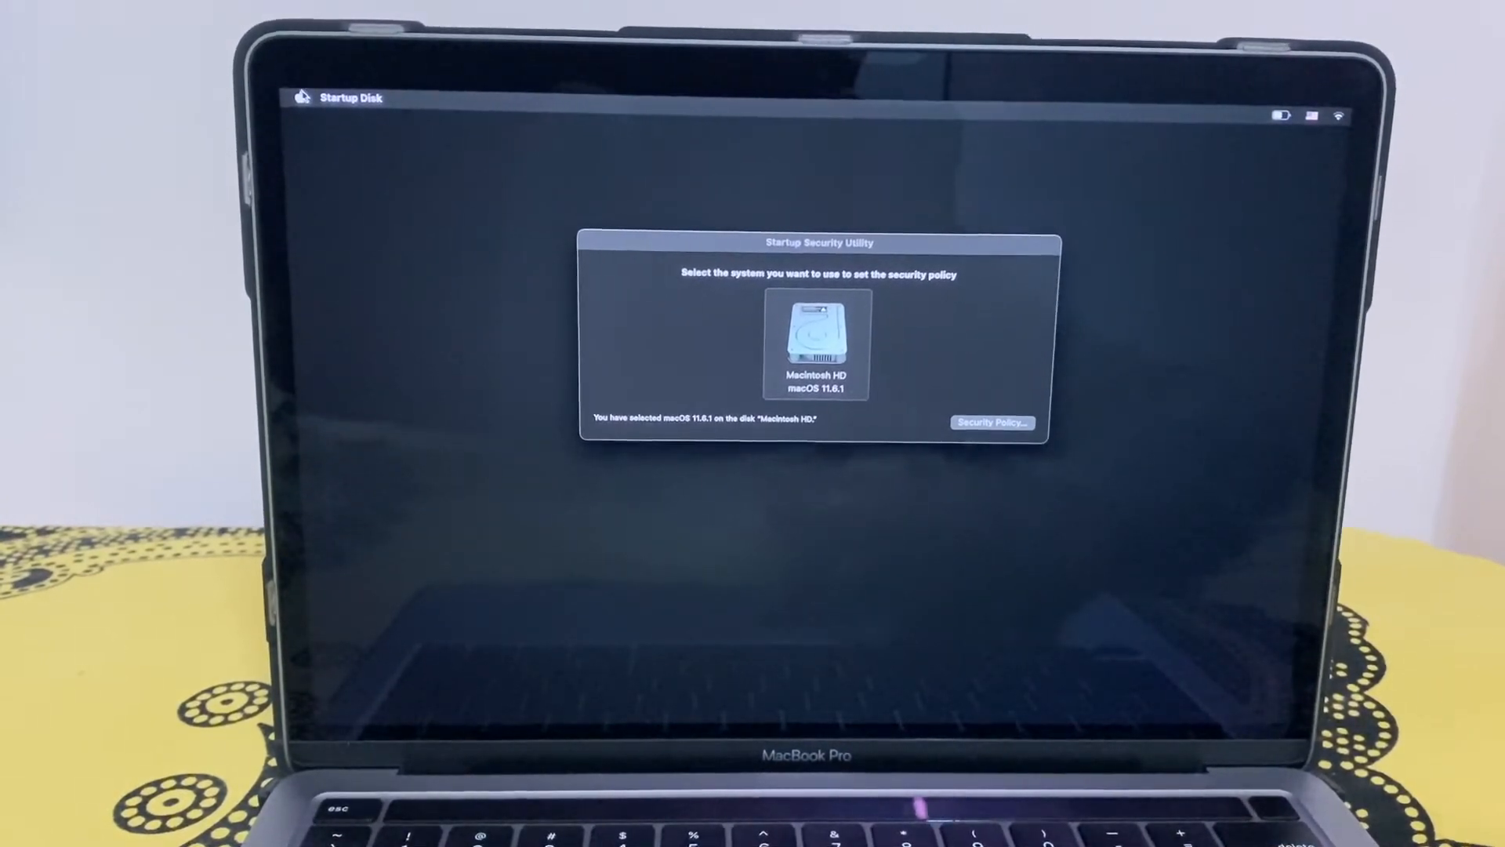
pyautogui.click(301, 99)
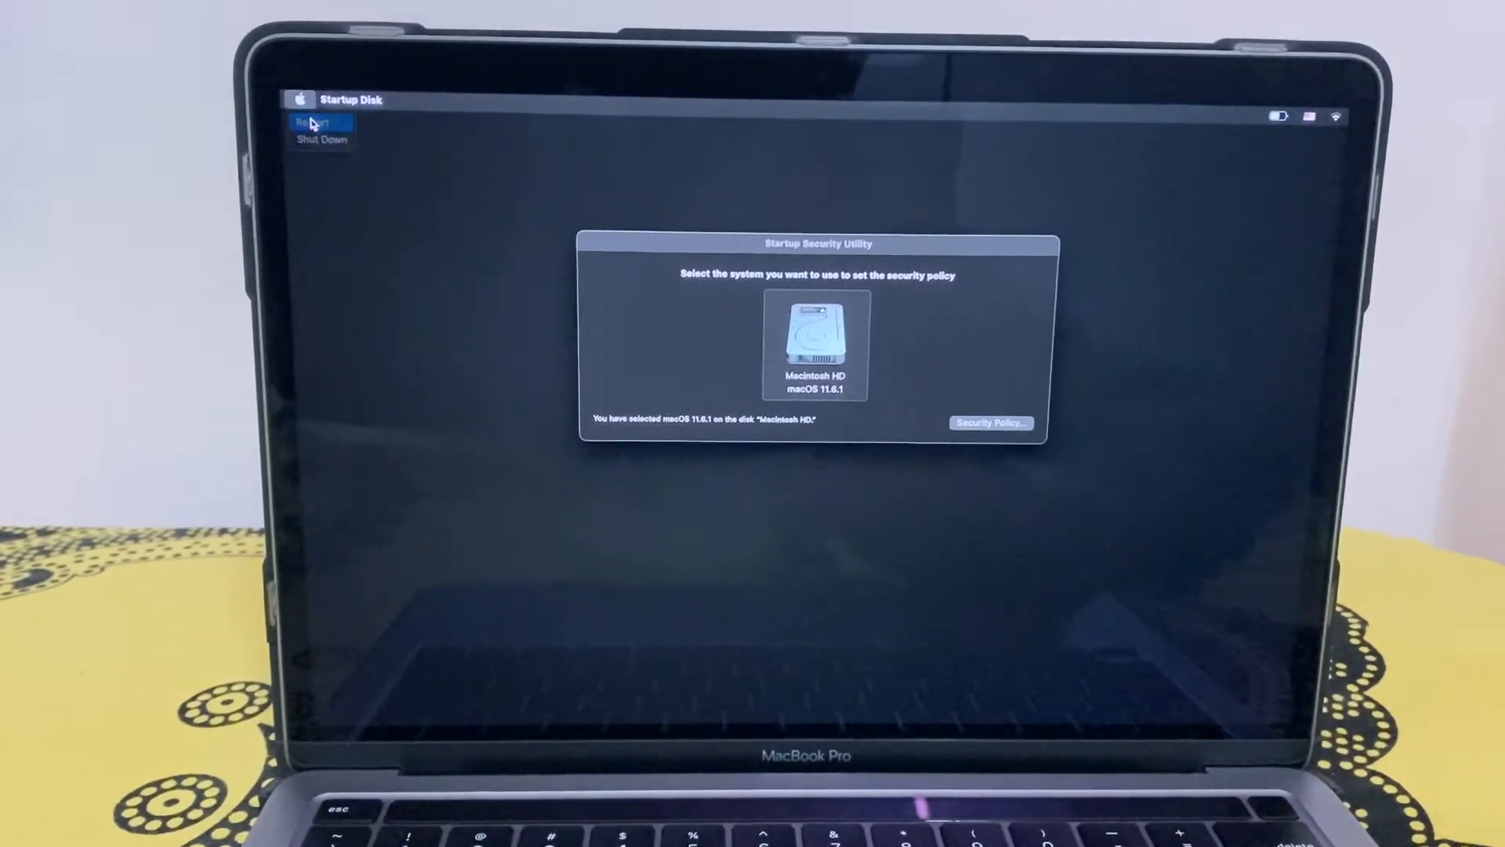
# Restart the Mac from Recovery and log back in with the account password.
pyautogui.click(315, 123)
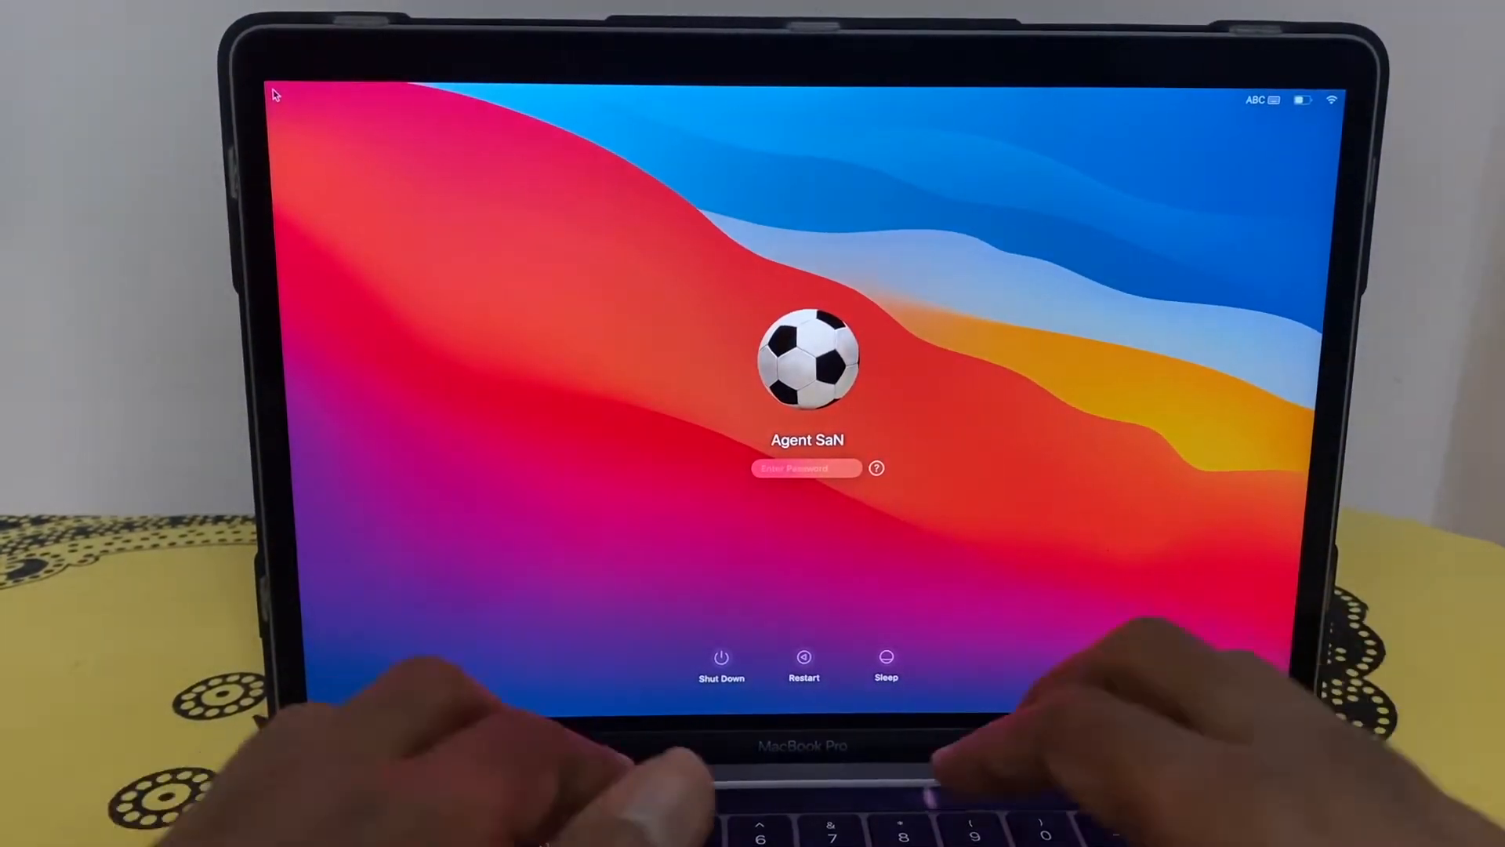
pyautogui.write('password')
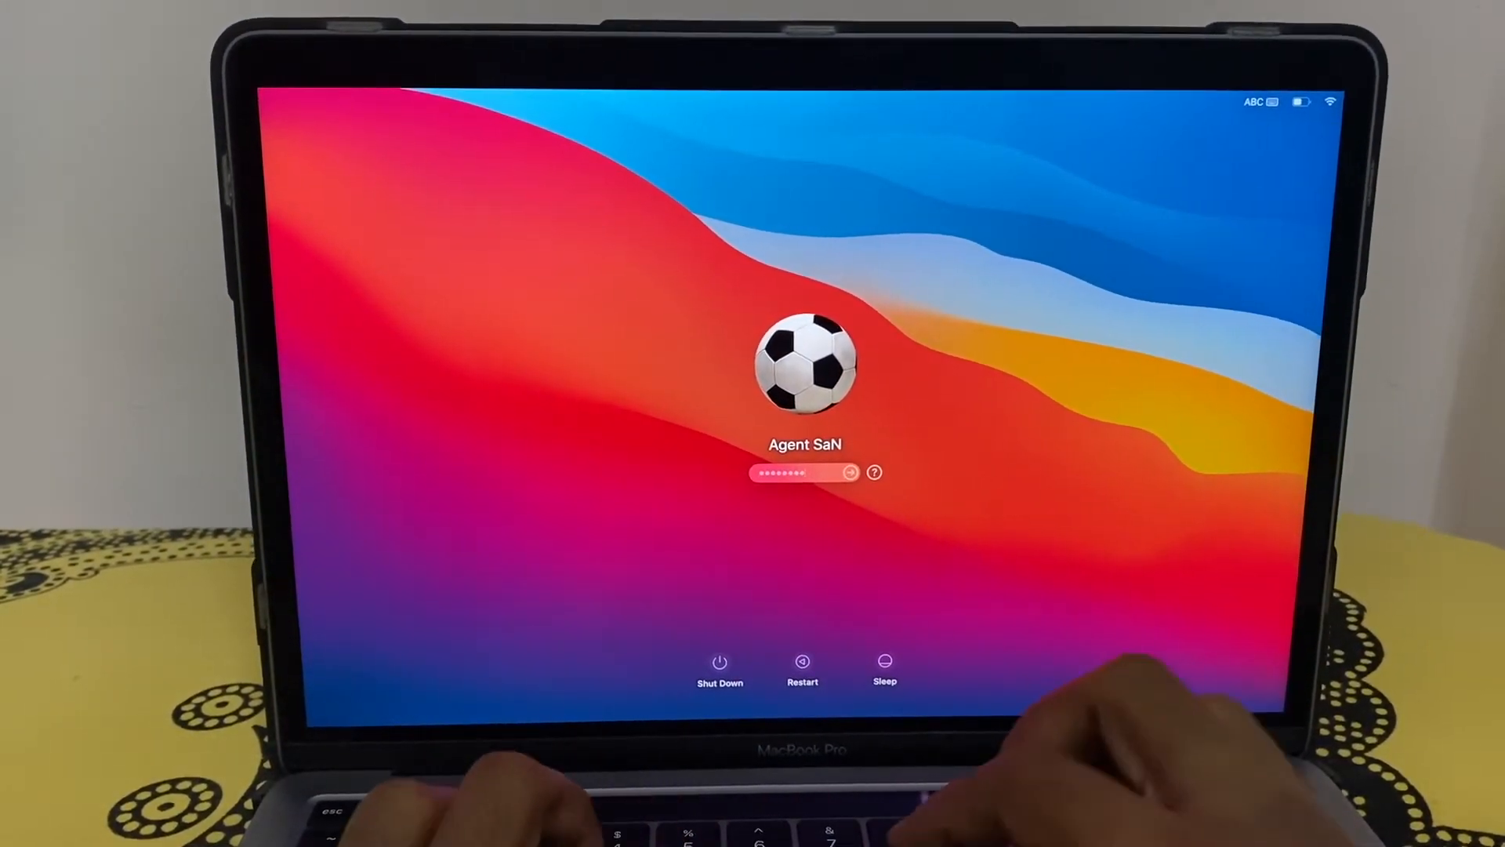
pyautogui.press('Return')
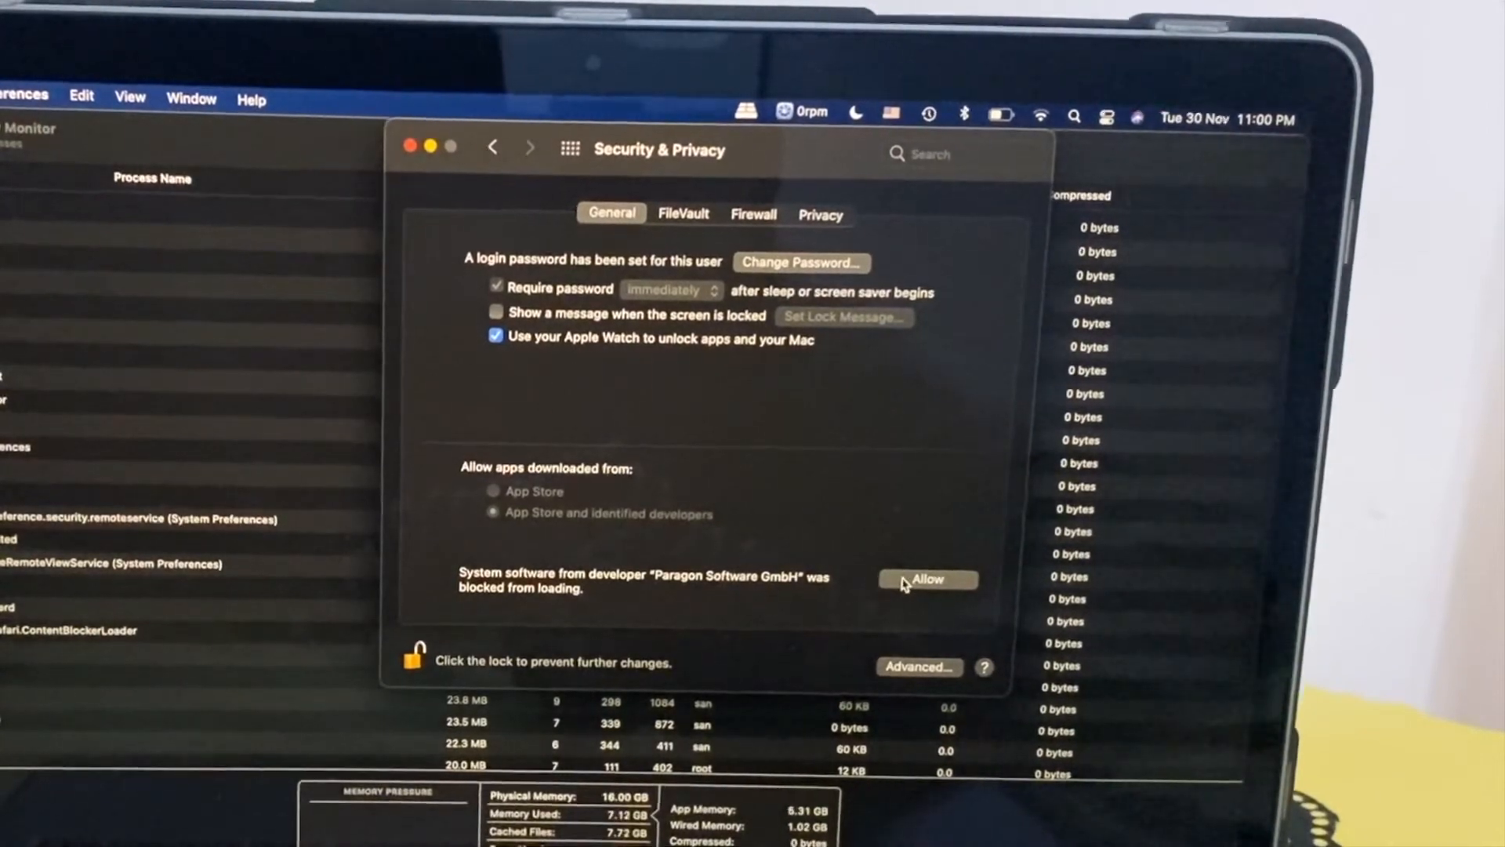
# Allow the blocked Paragon Software GmbH system software with administrator authentication.
pyautogui.click(927, 579)
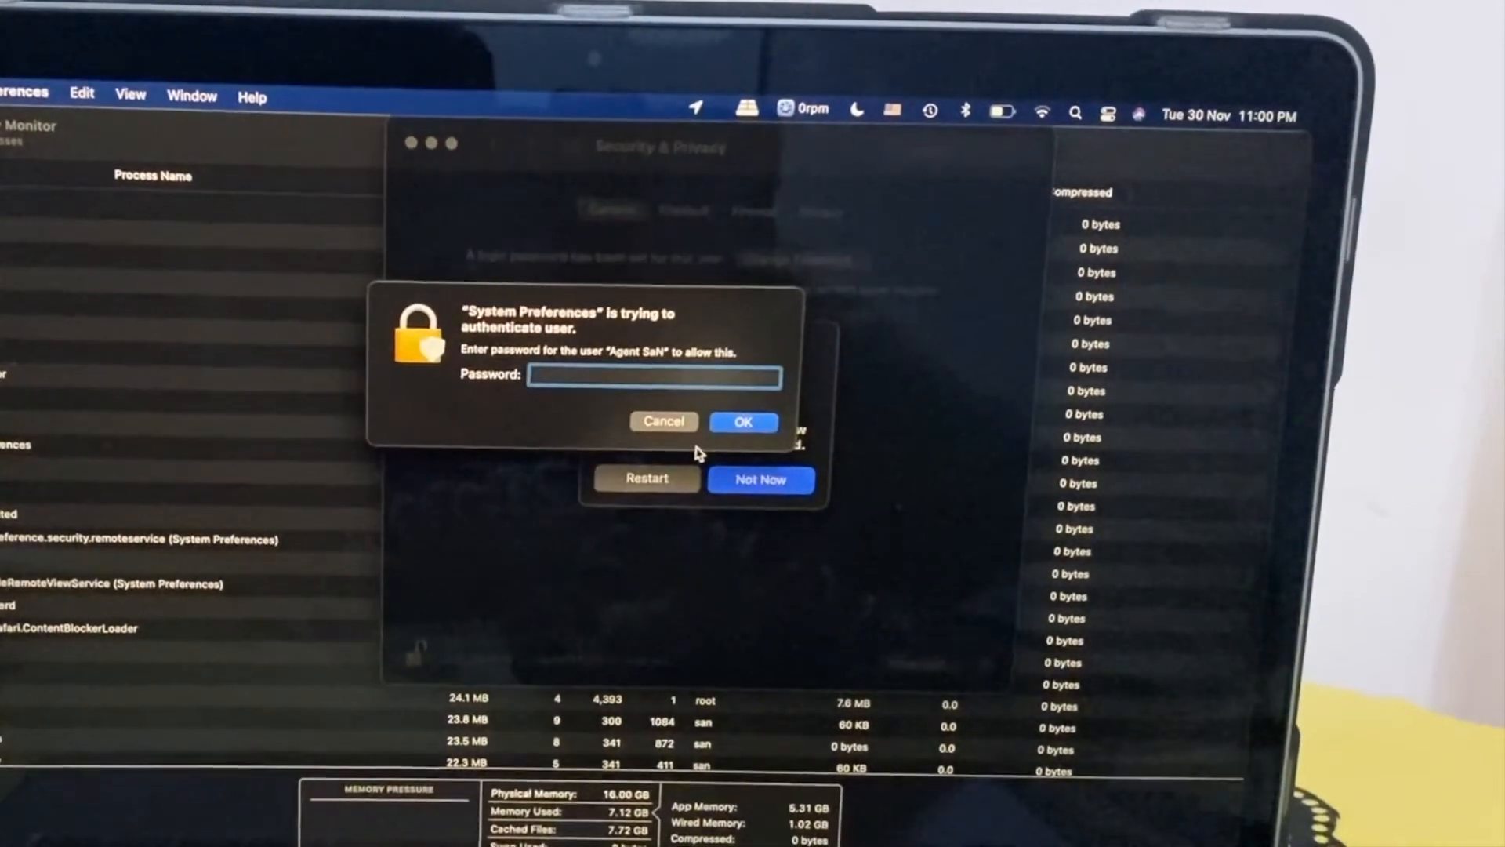
pyautogui.write('***')
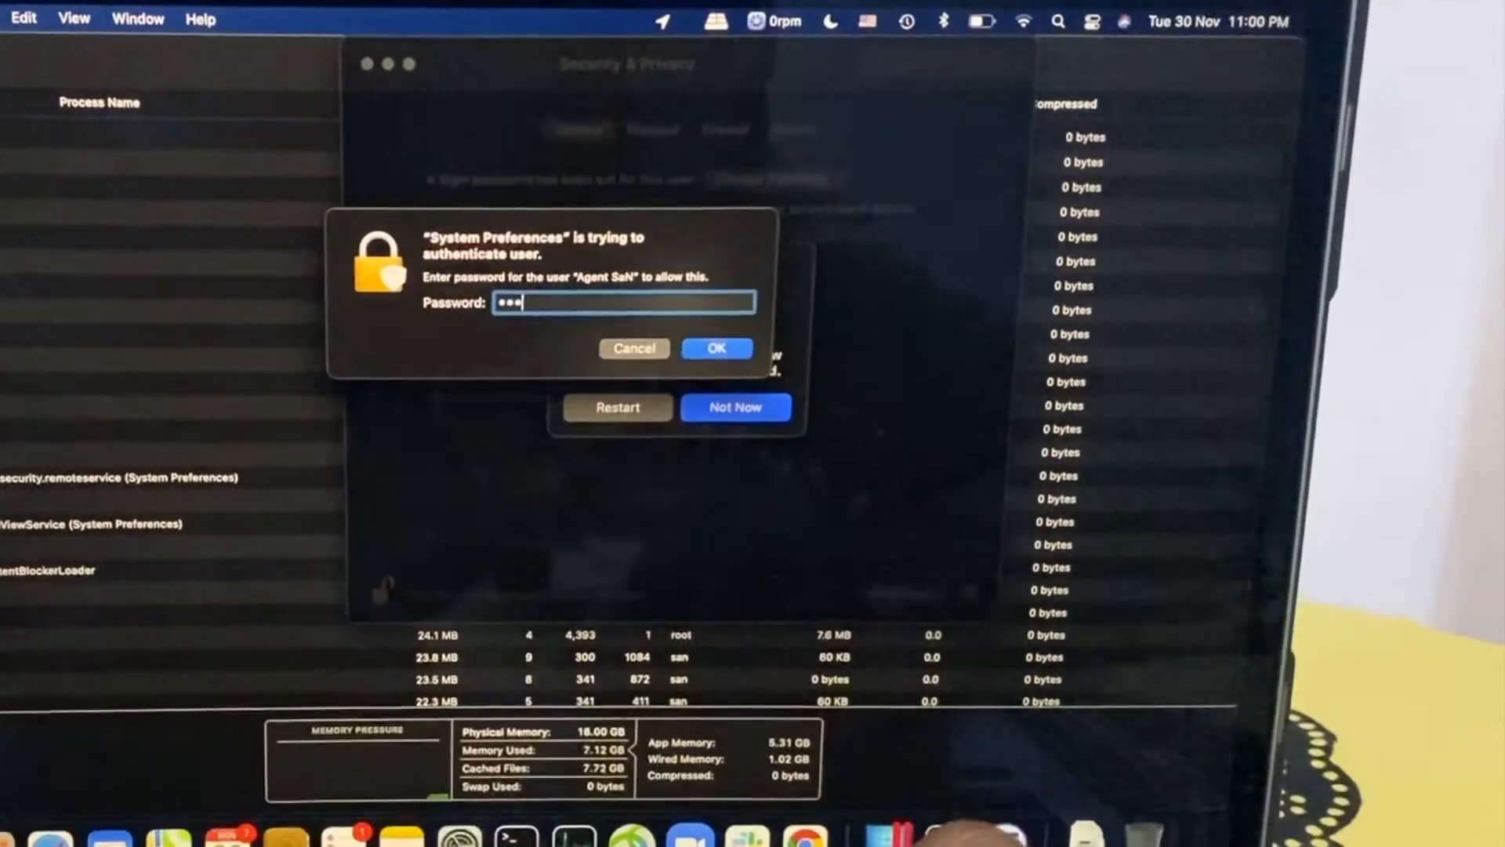
pyautogui.click(717, 348)
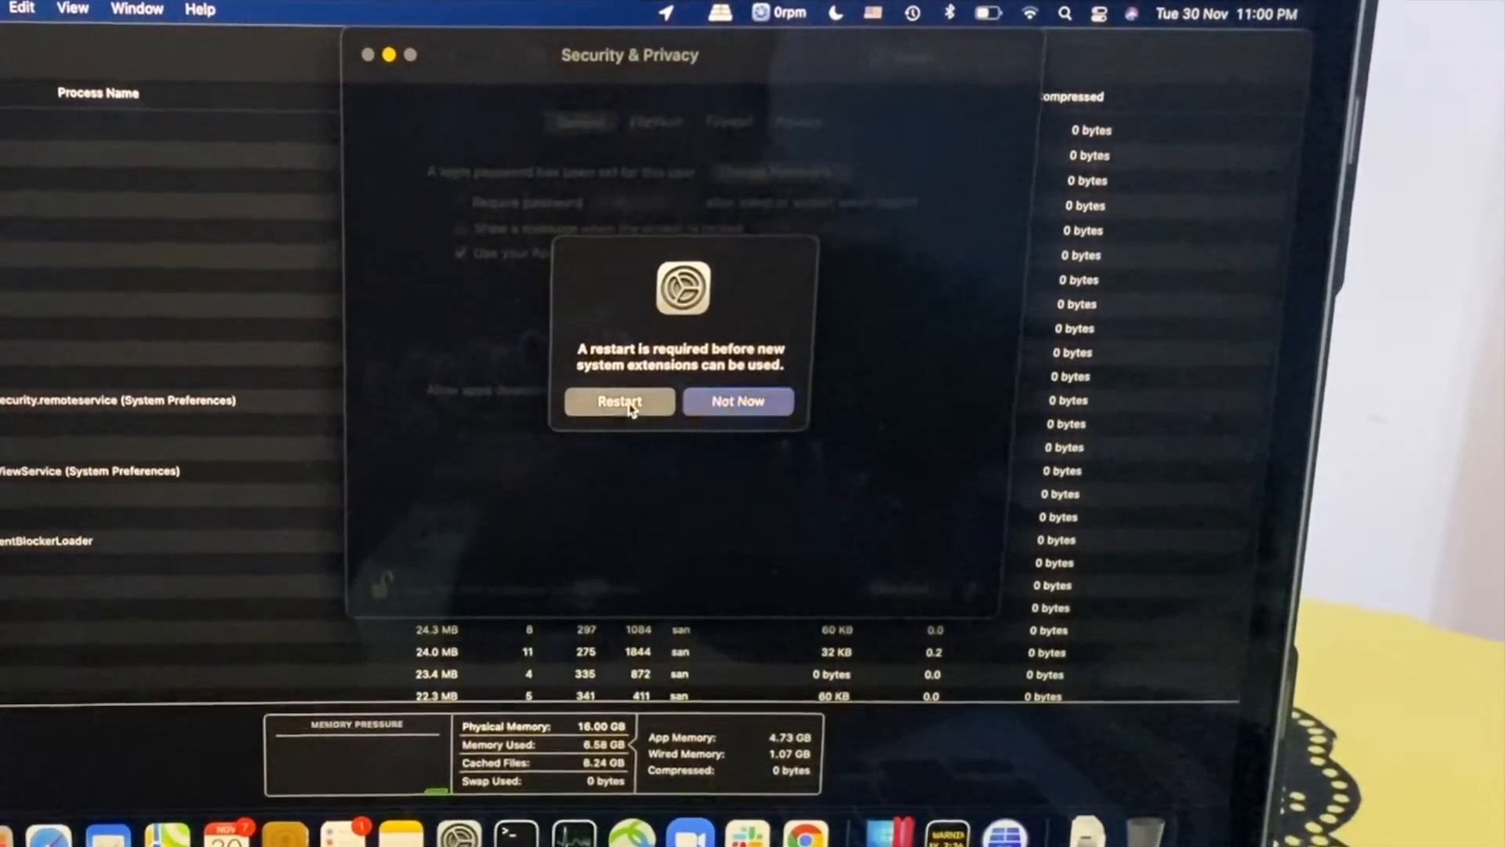
# Restart the Mac from the 'A restart is required' dialog to load the new extensions.
pyautogui.click(620, 402)
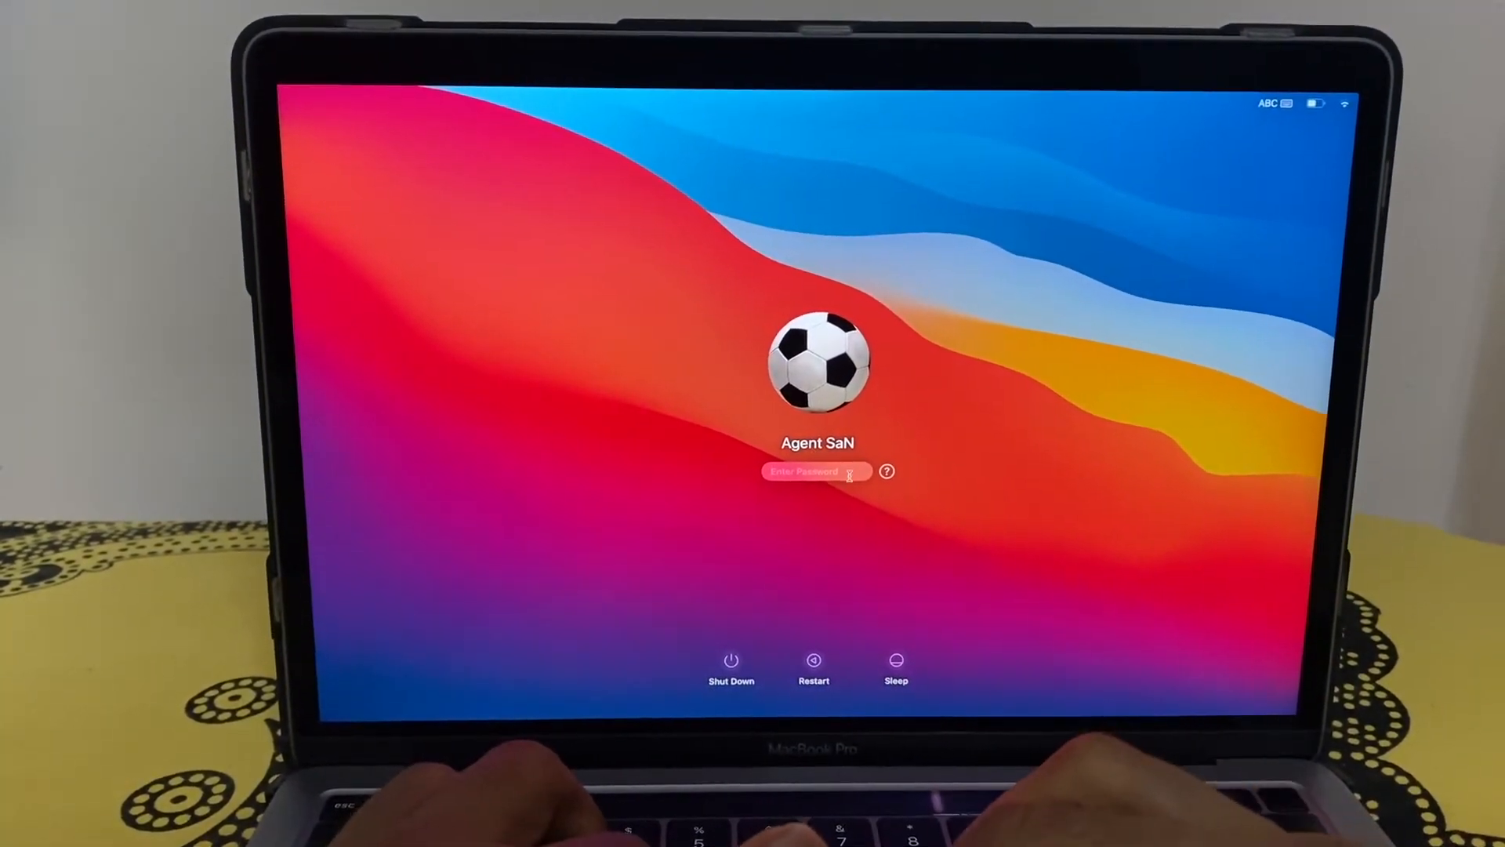
# Log back in to the user account with the password after the restart.
pyautogui.write('password')
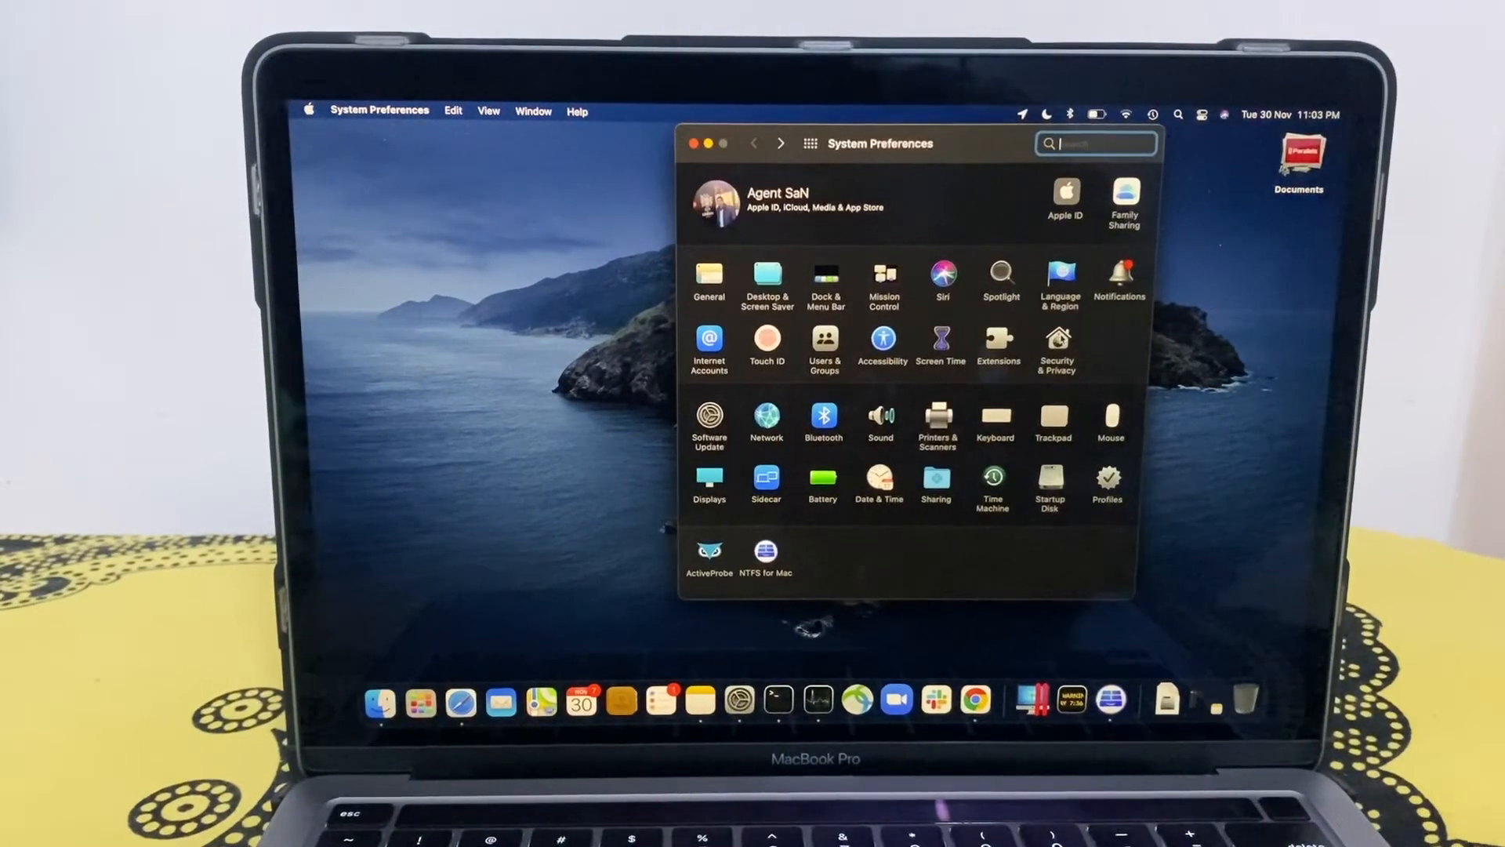
# Go to the Security & Privacy pane in System Preferences.
pyautogui.click(1057, 343)
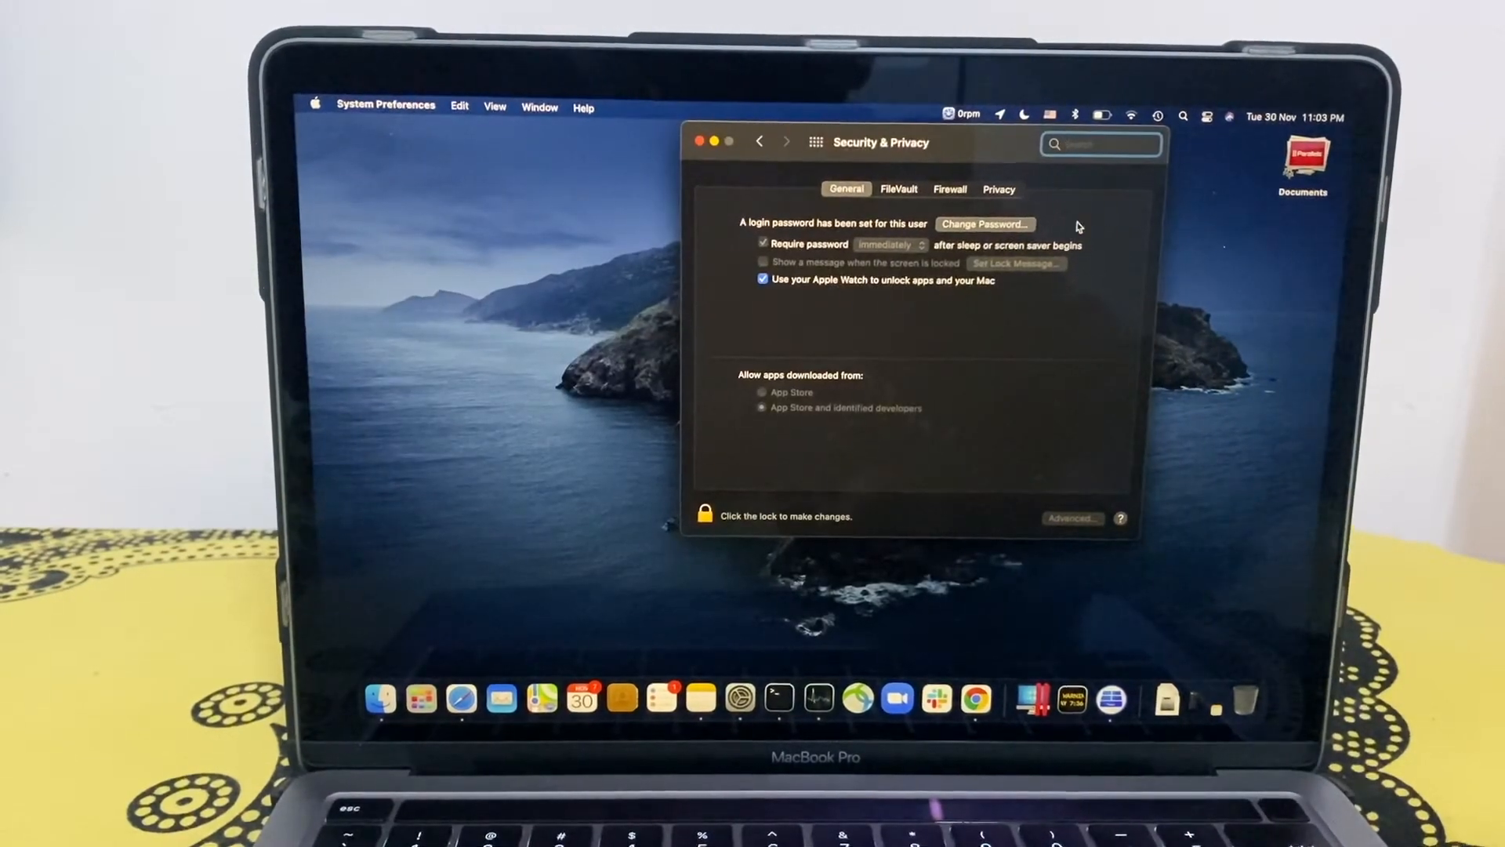
# Grant com.paragon-software.ntfsd Full Disk Access under Privacy, then close System Preferences.
pyautogui.click(999, 188)
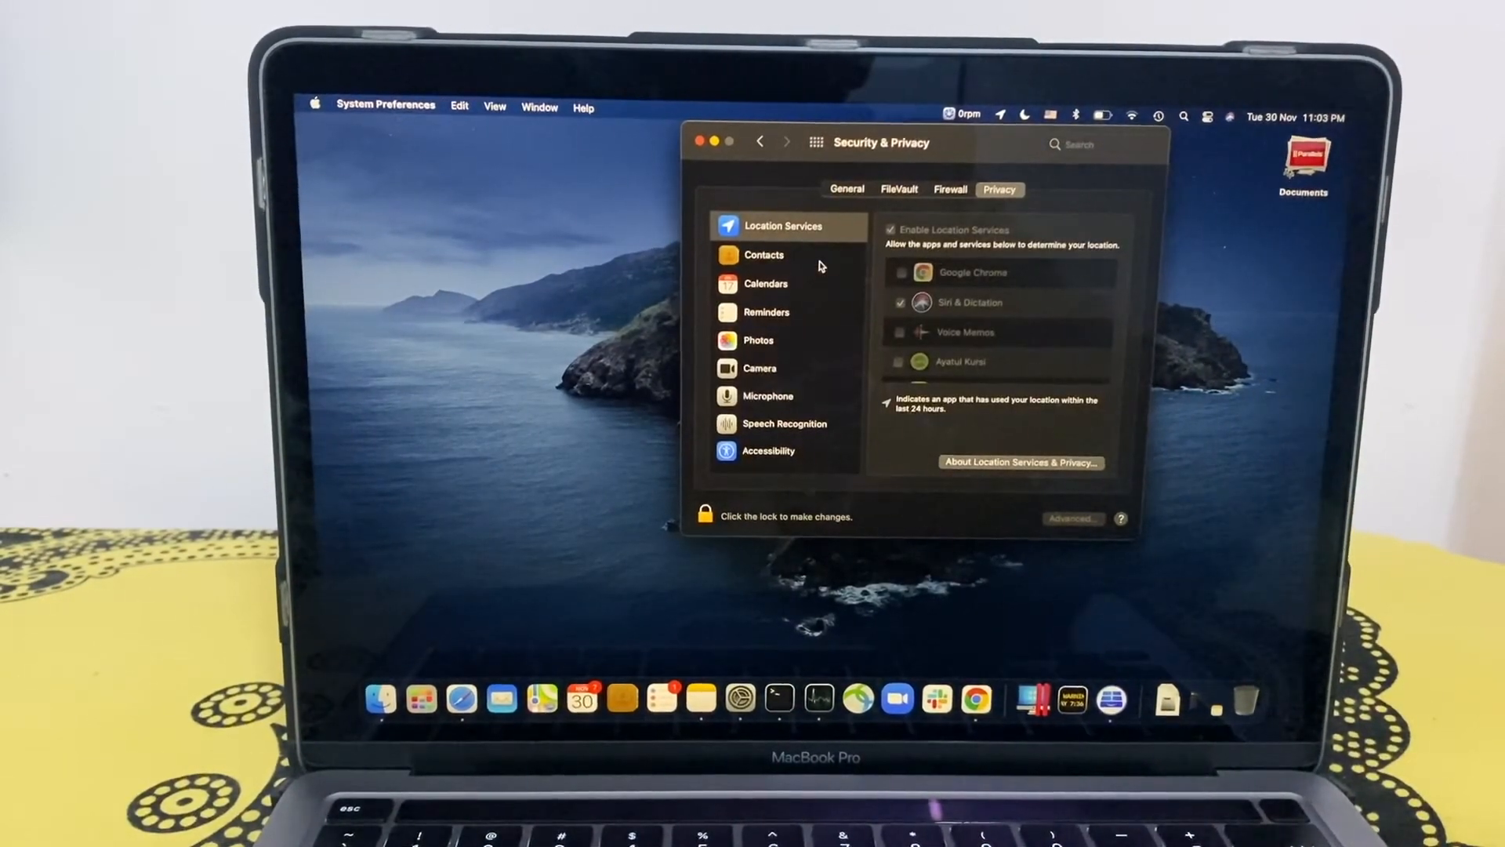
pyautogui.scroll(-3)
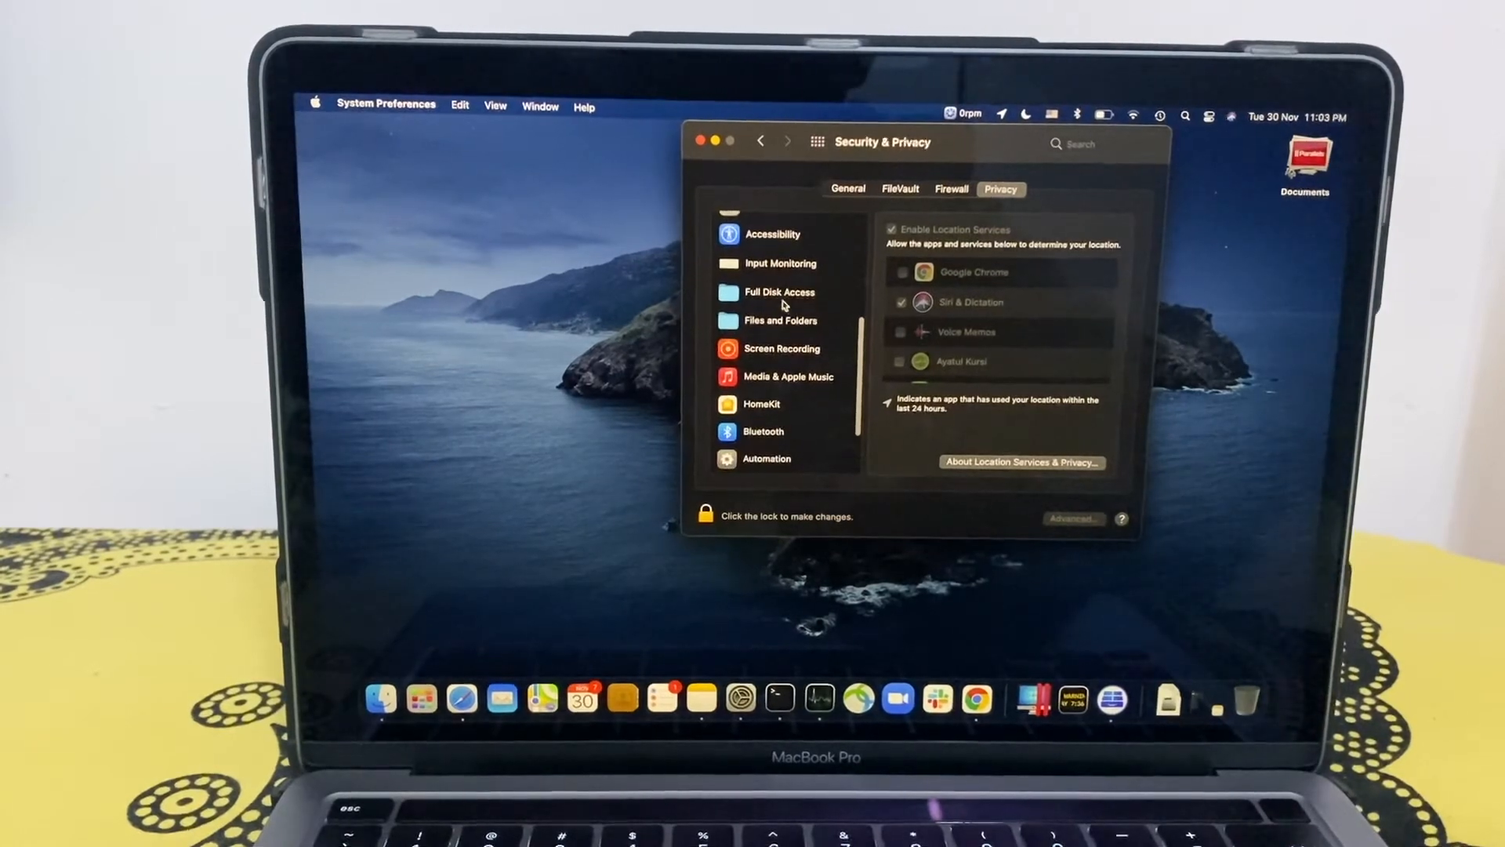
pyautogui.click(777, 292)
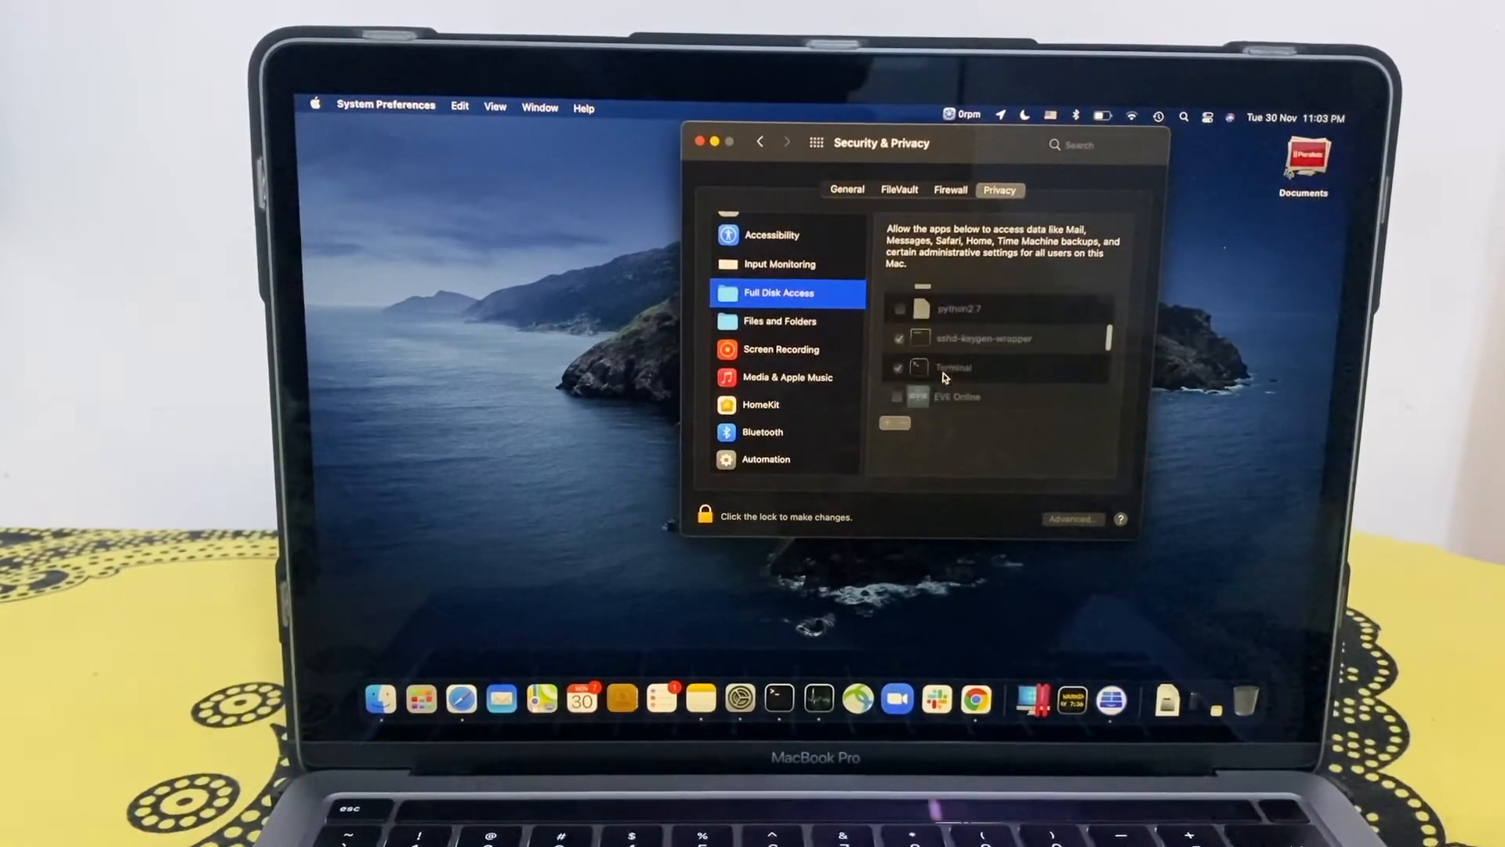
pyautogui.click(705, 516)
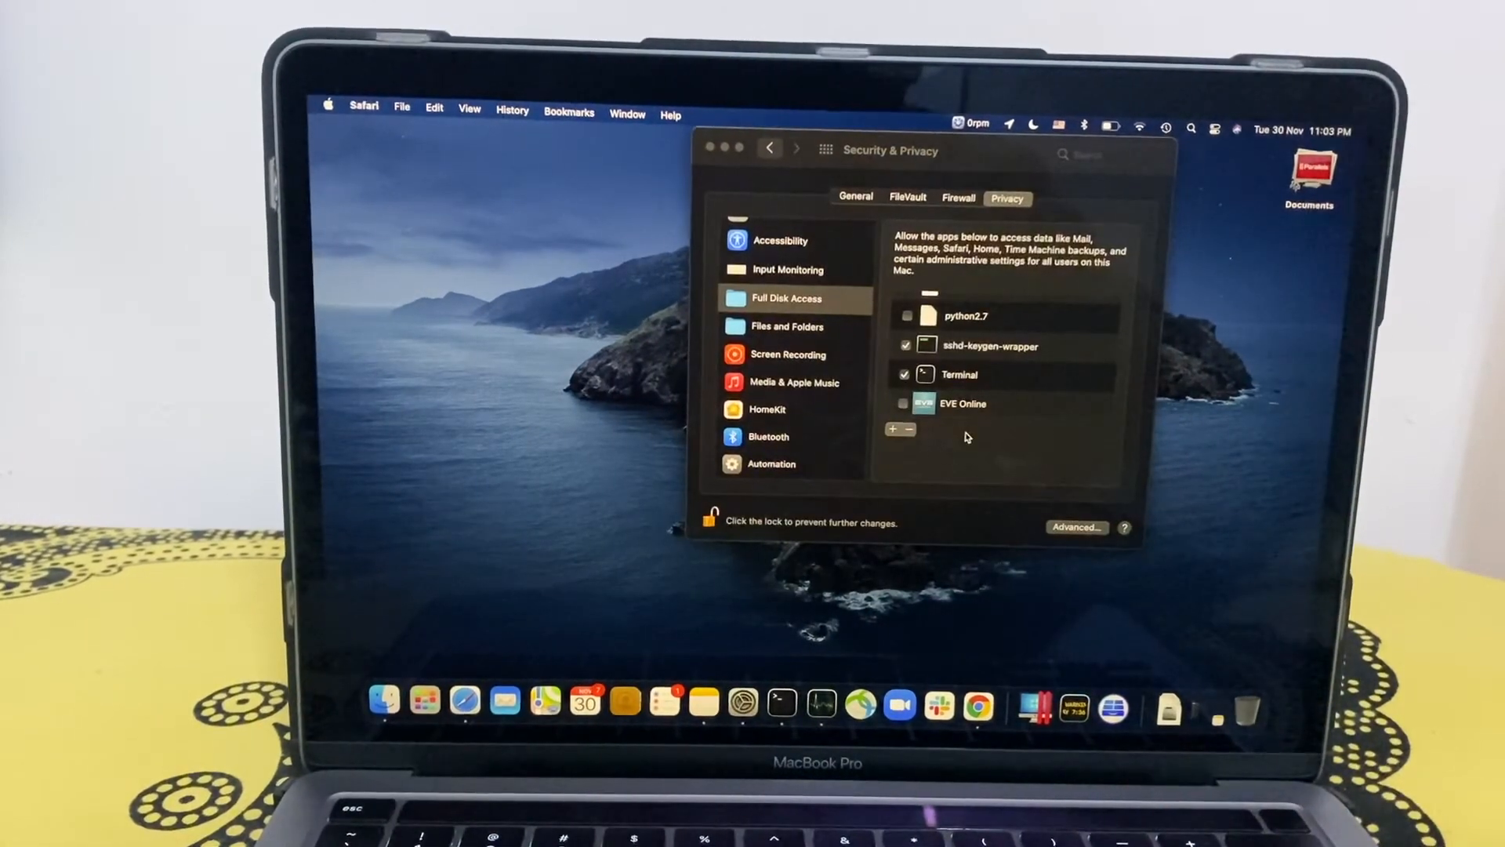
pyautogui.scroll(3)
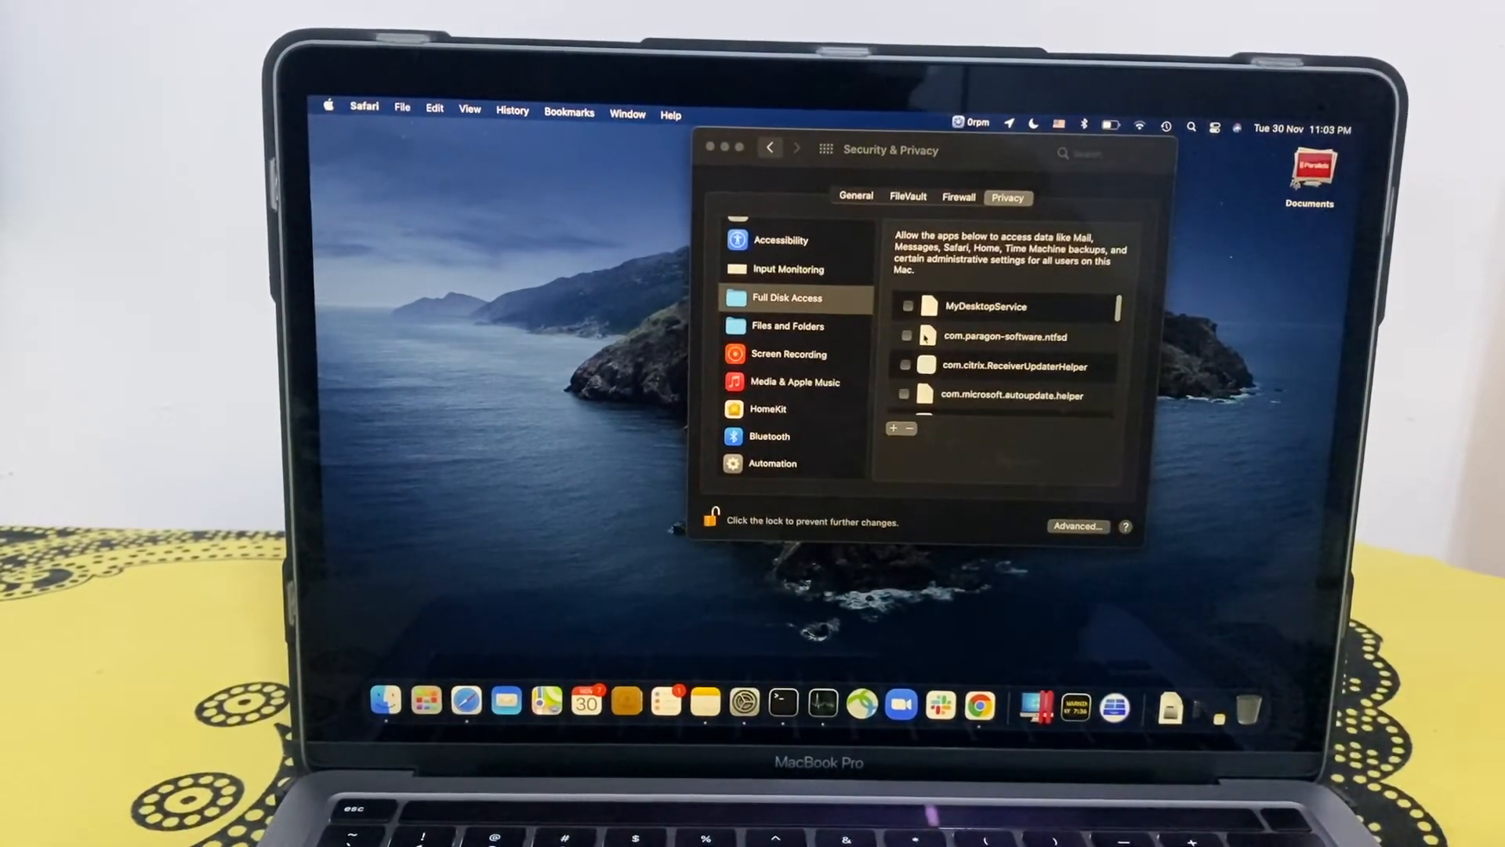
pyautogui.click(905, 335)
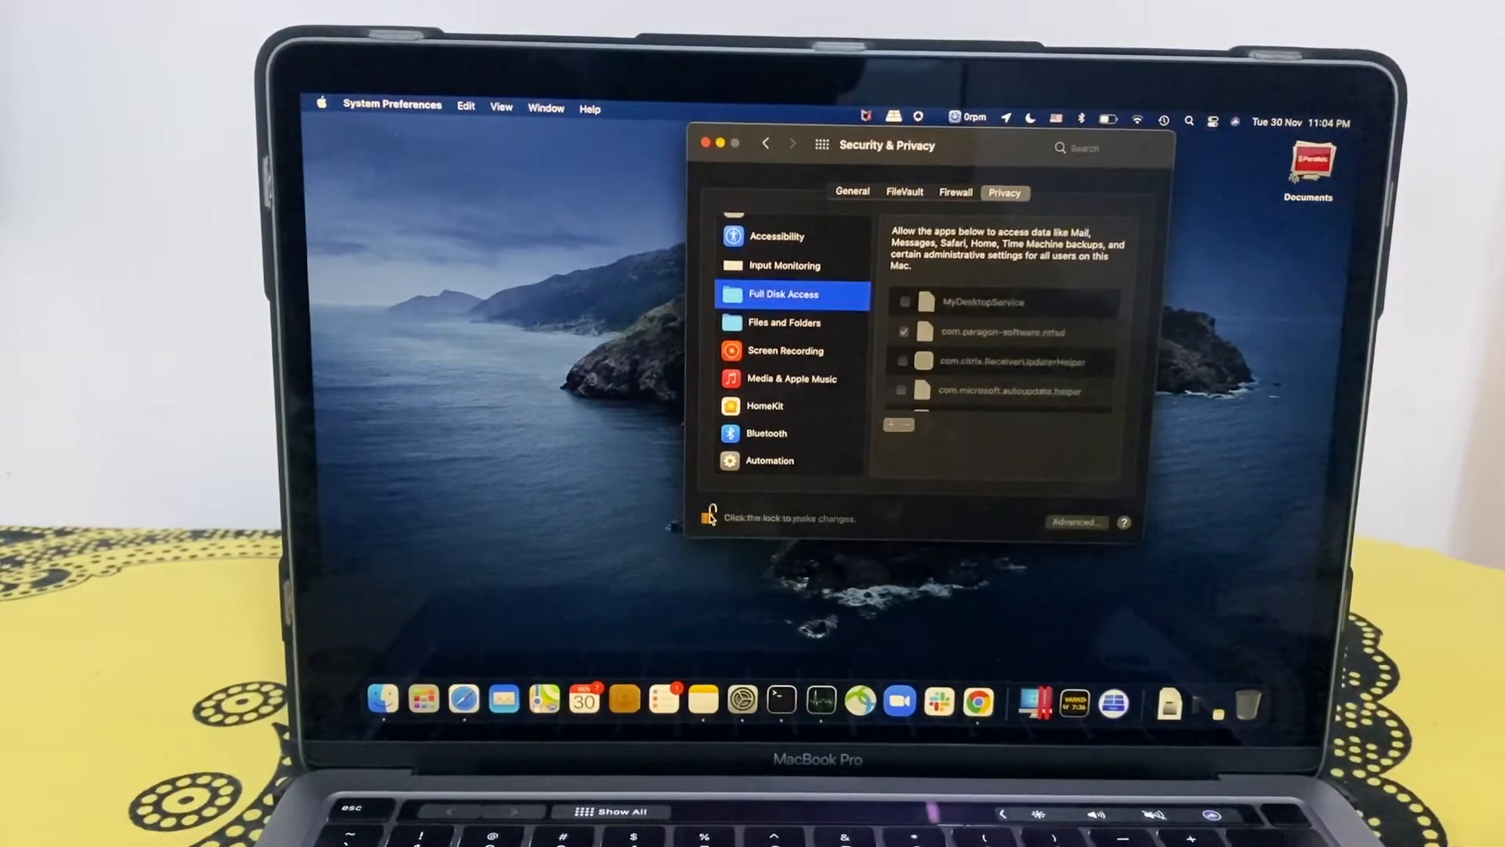
pyautogui.click(707, 143)
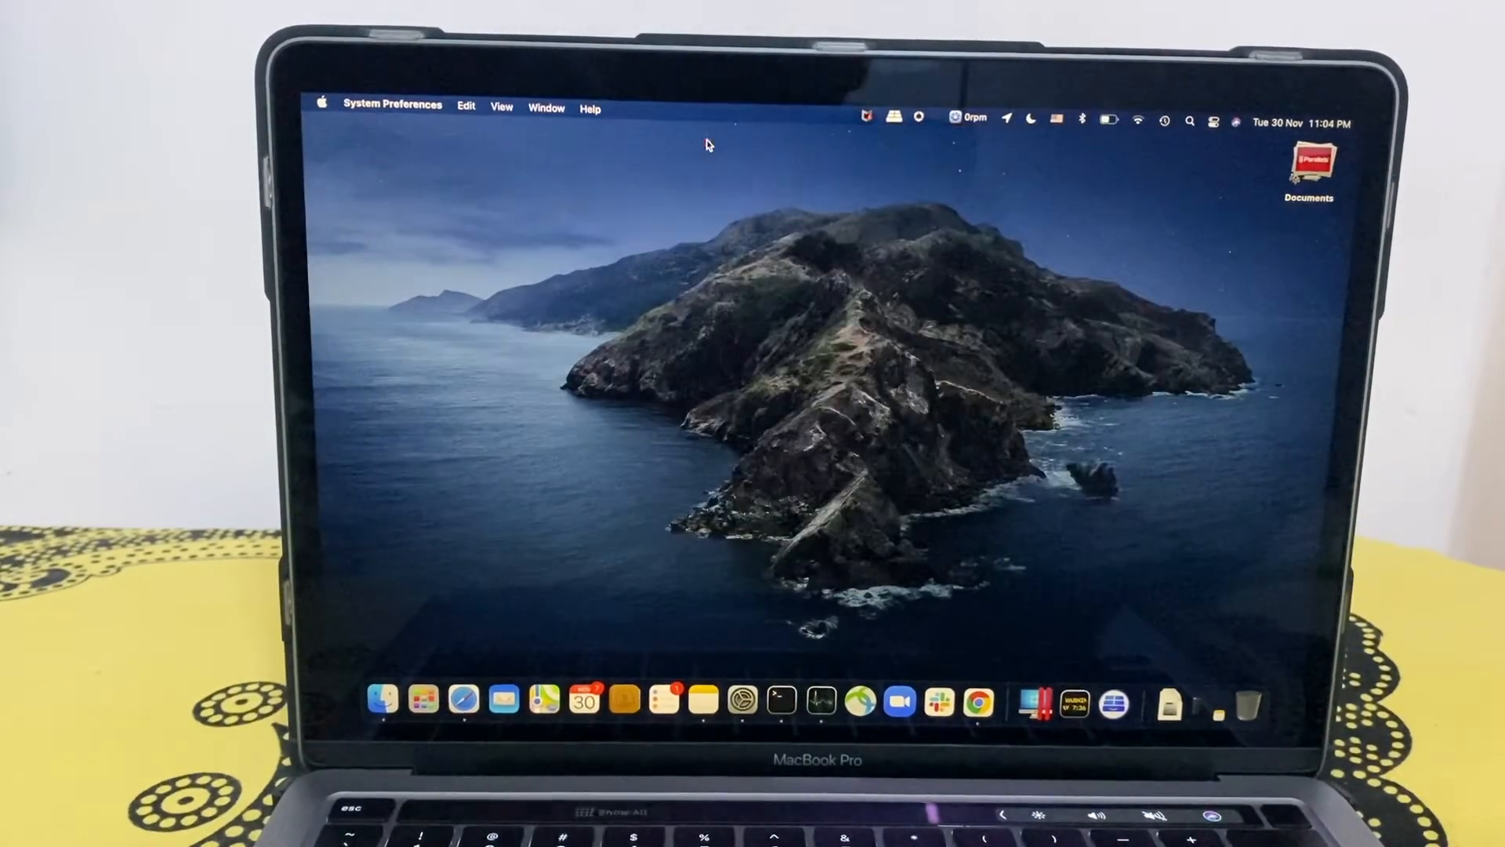
# Copy the int.xlsx spreadsheet from the Desktop in Finder.
pyautogui.click(1073, 703)
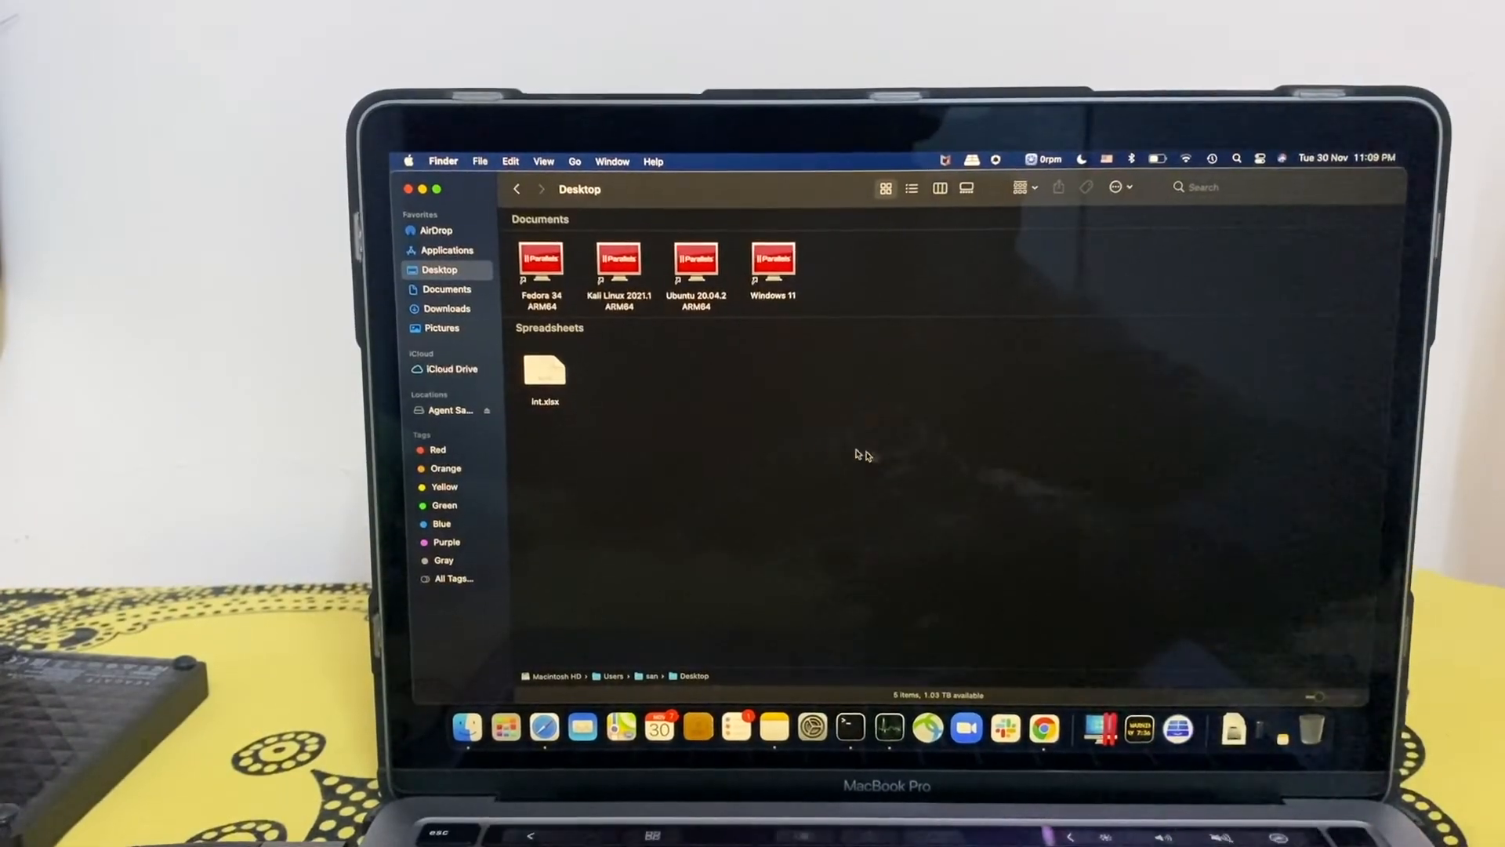
pyautogui.rightClick(544, 370)
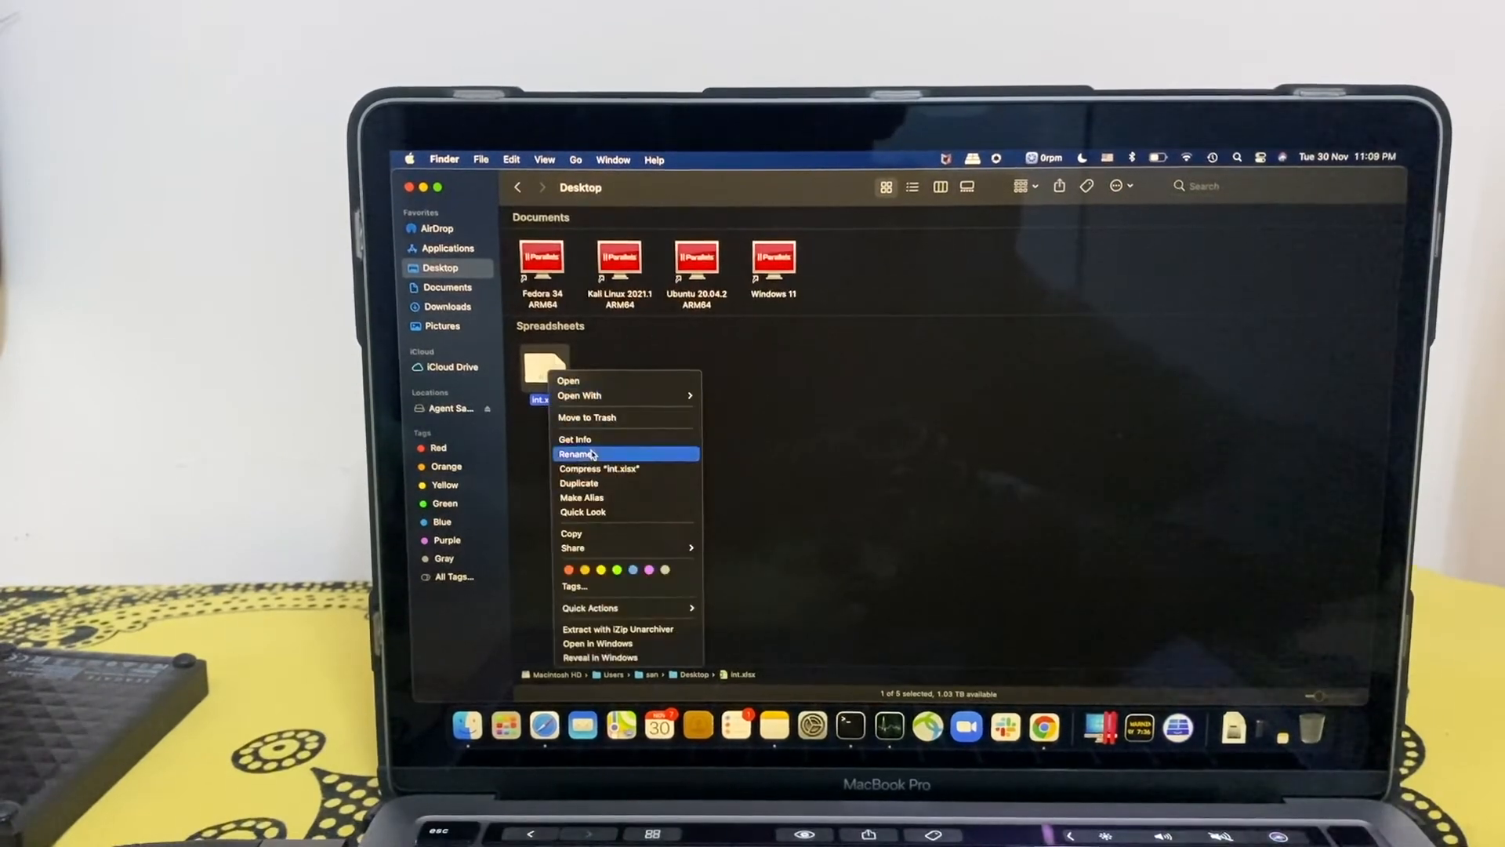
pyautogui.click(575, 453)
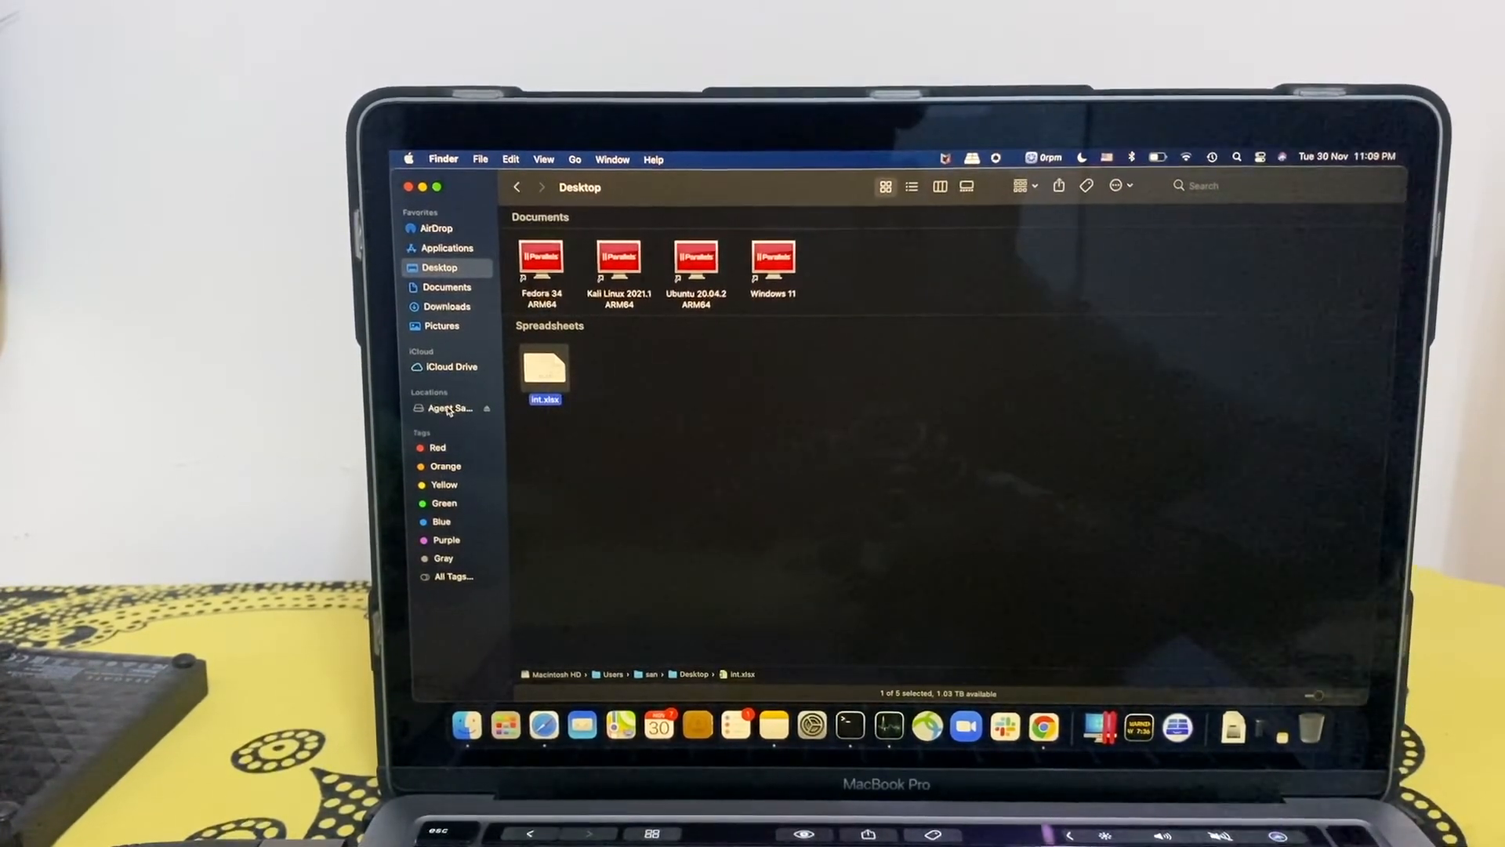
# Paste int.xlsx onto the external NTFS drive, confirming write access.
pyautogui.click(450, 407)
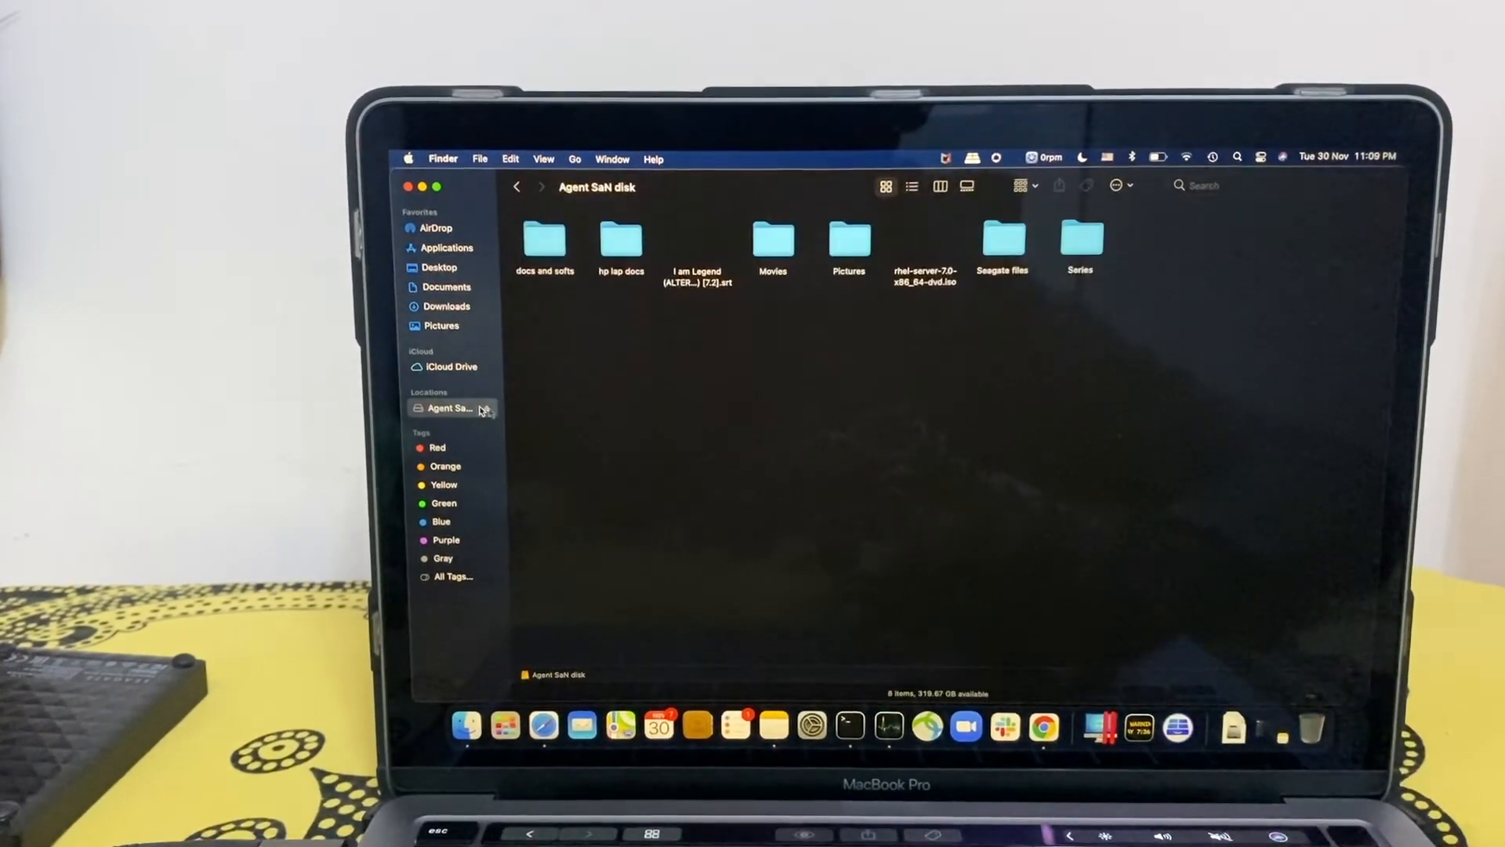
pyautogui.rightClick(764, 432)
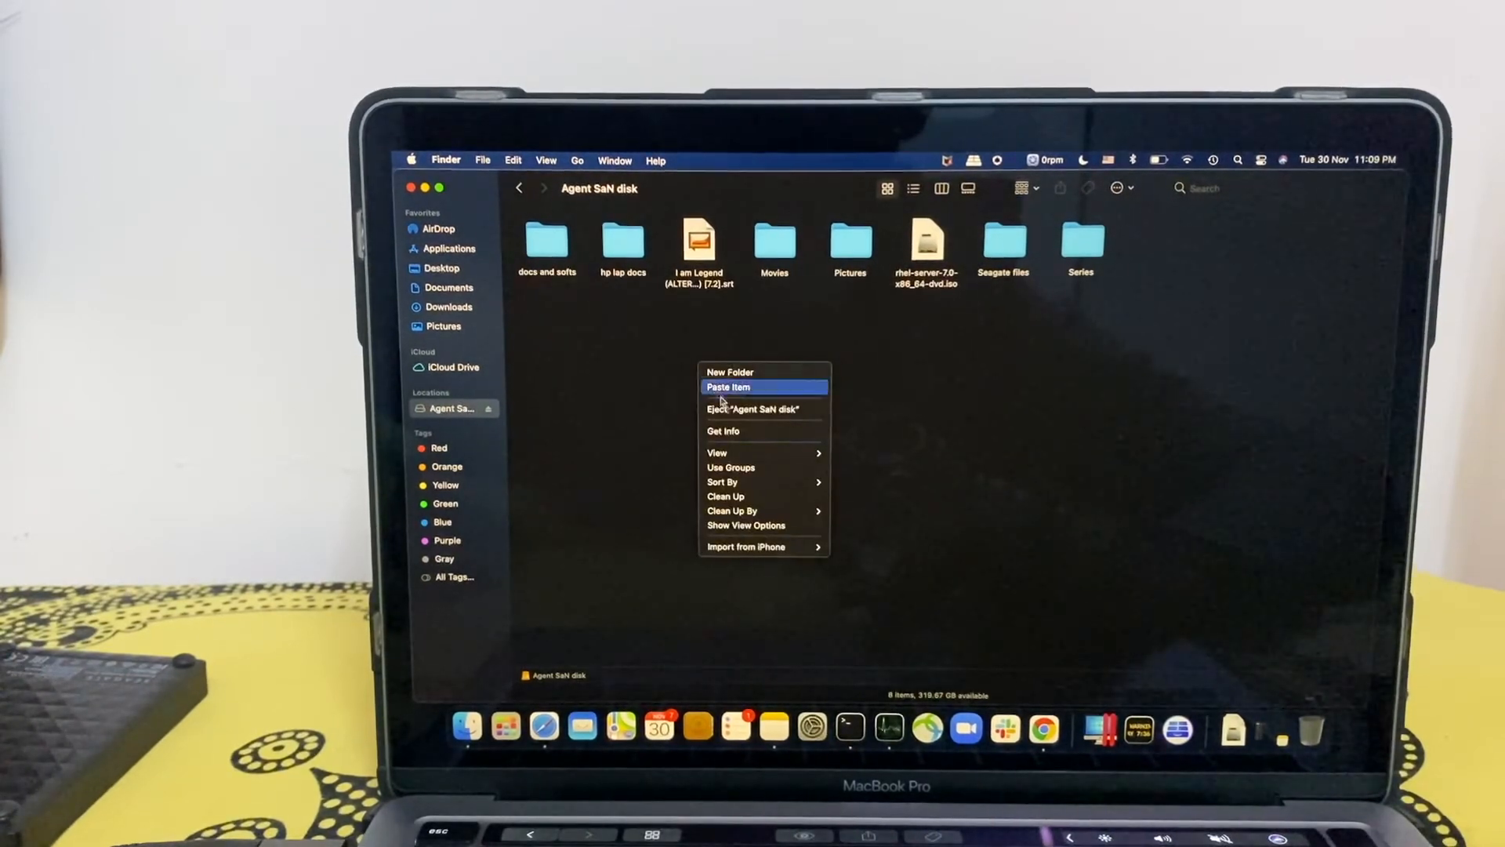
pyautogui.moveTo(746, 393)
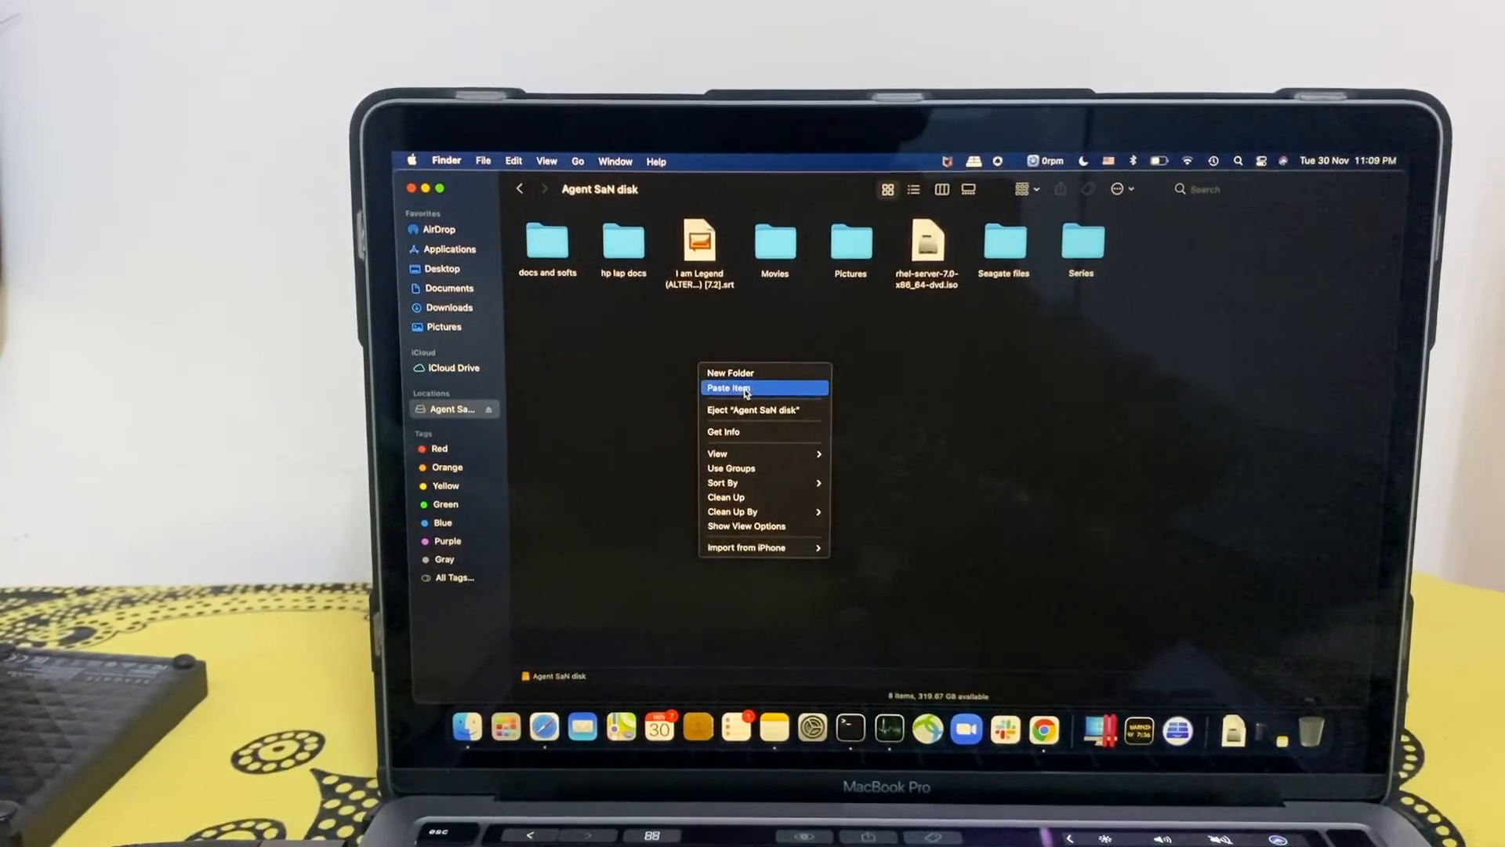
pyautogui.click(733, 388)
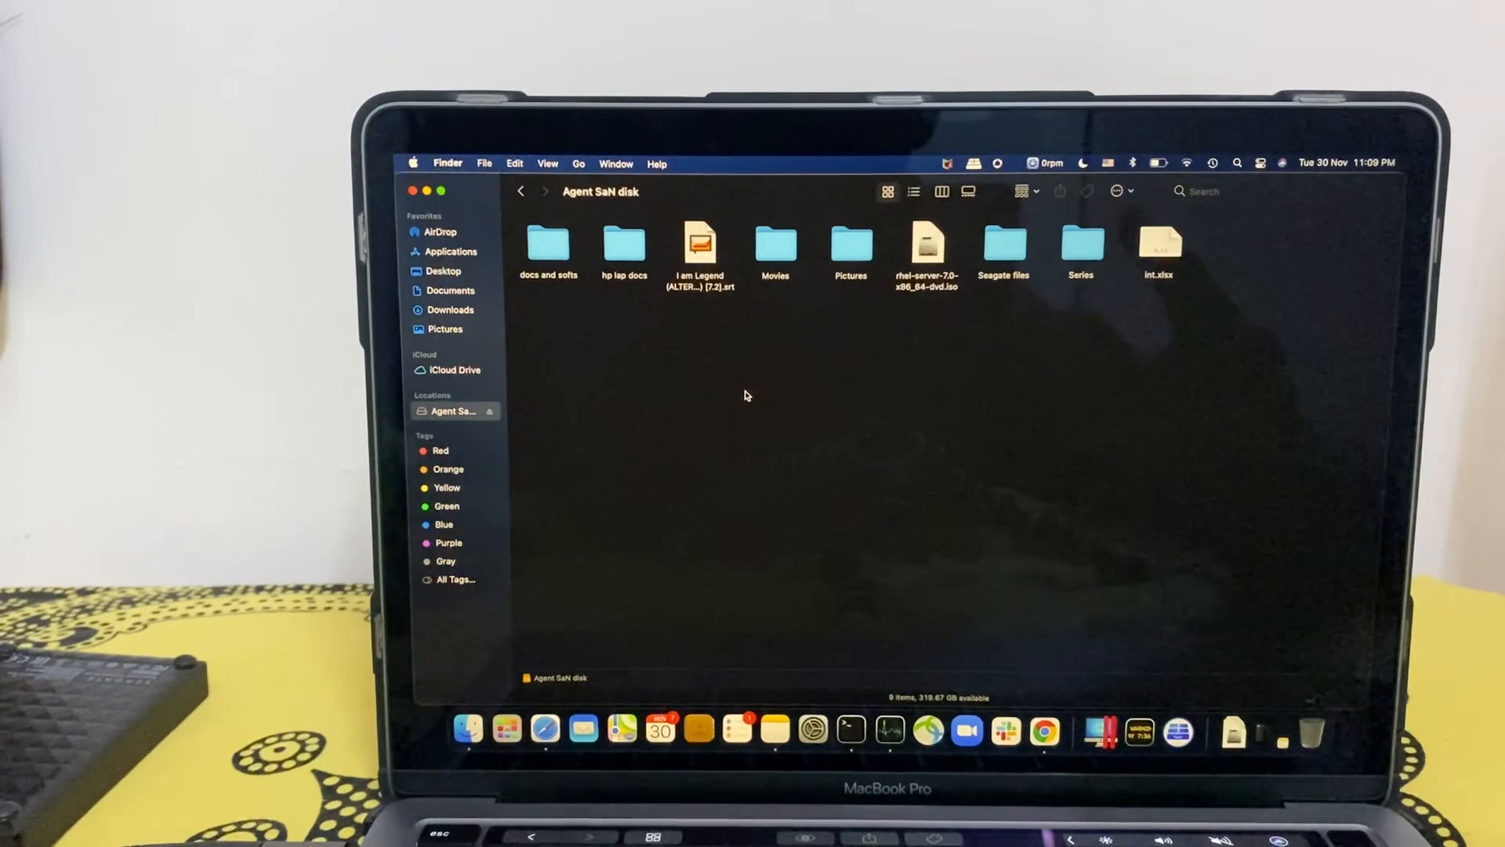
pyautogui.moveTo(739, 325)
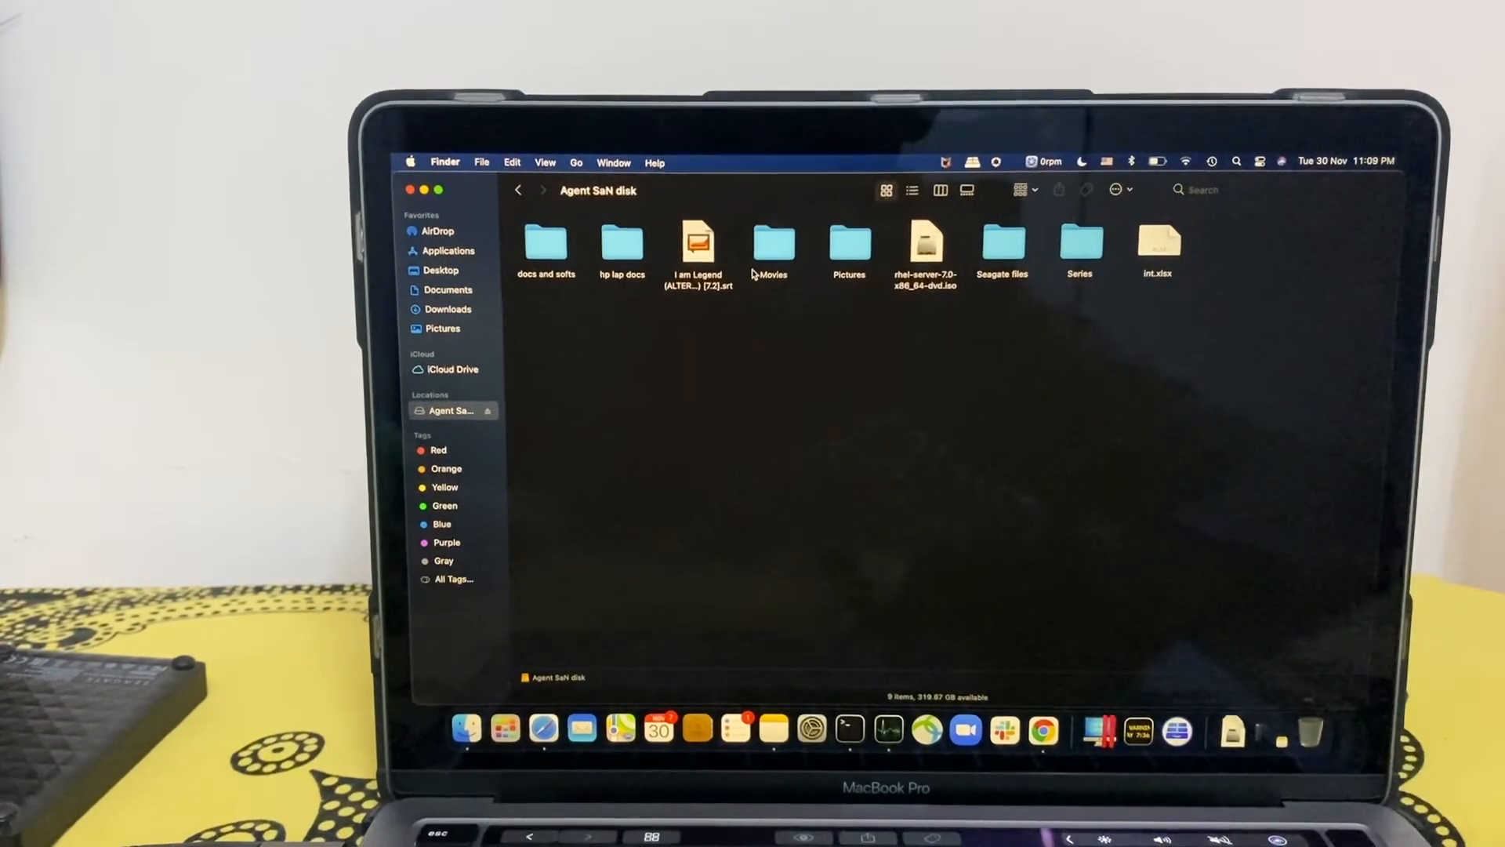
# Move the I am Legend .srt subtitle file on the NTFS drive to Trash.
pyautogui.rightClick(698, 245)
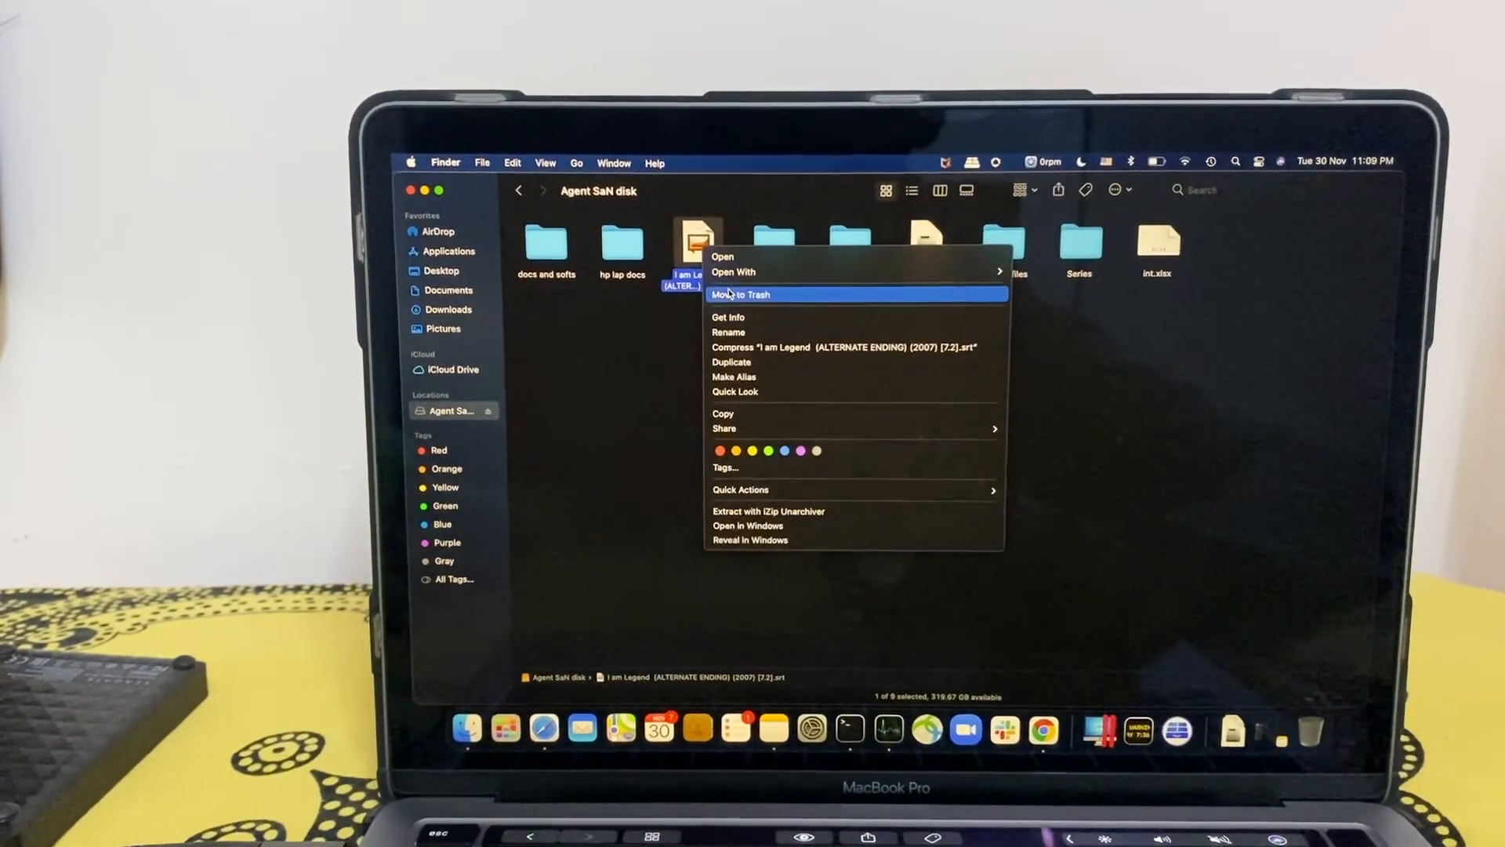
pyautogui.click(740, 295)
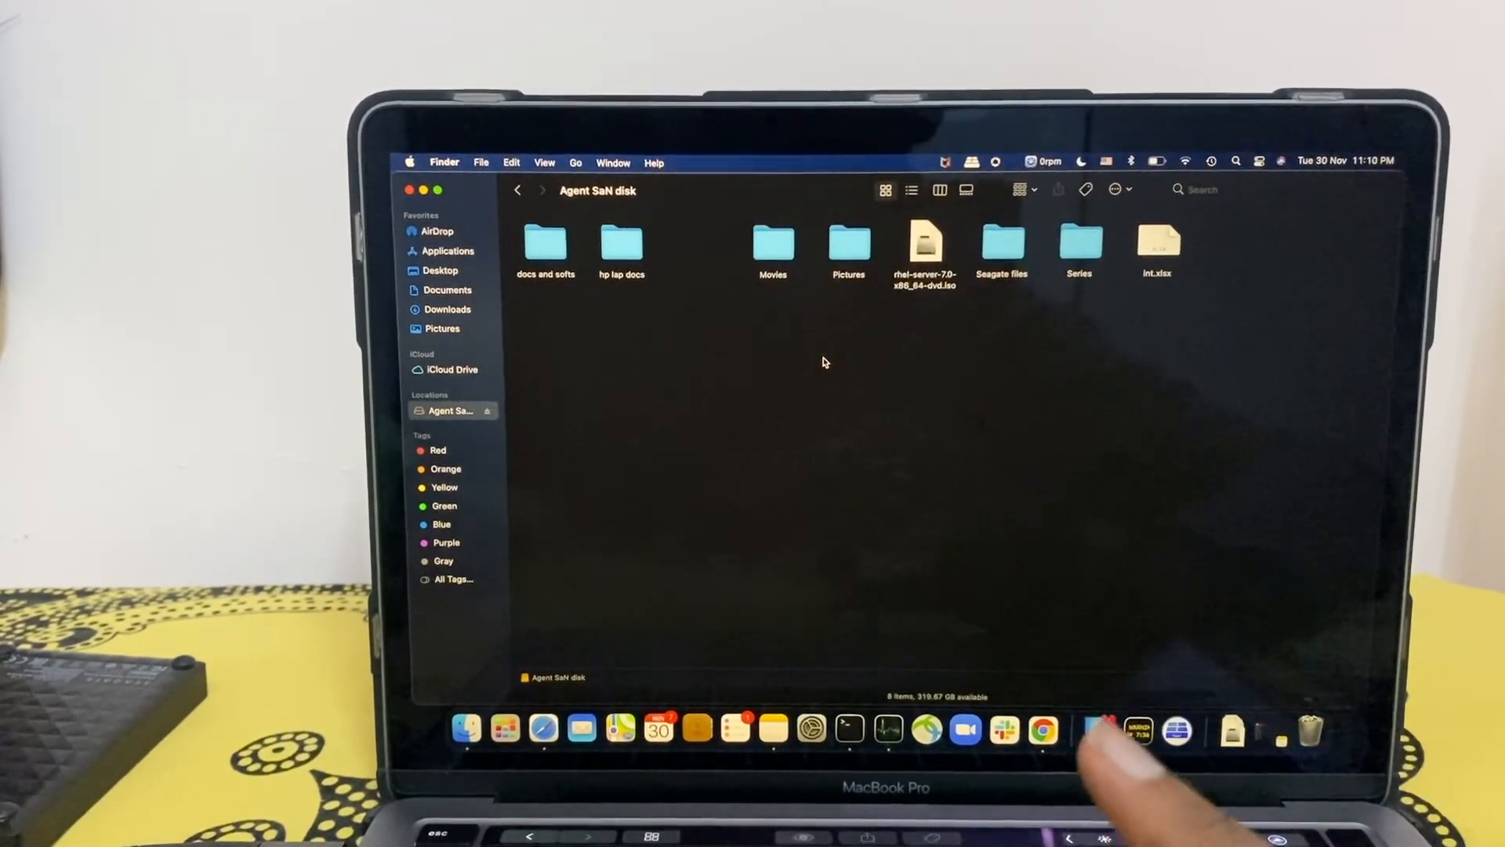
pyautogui.click(1043, 729)
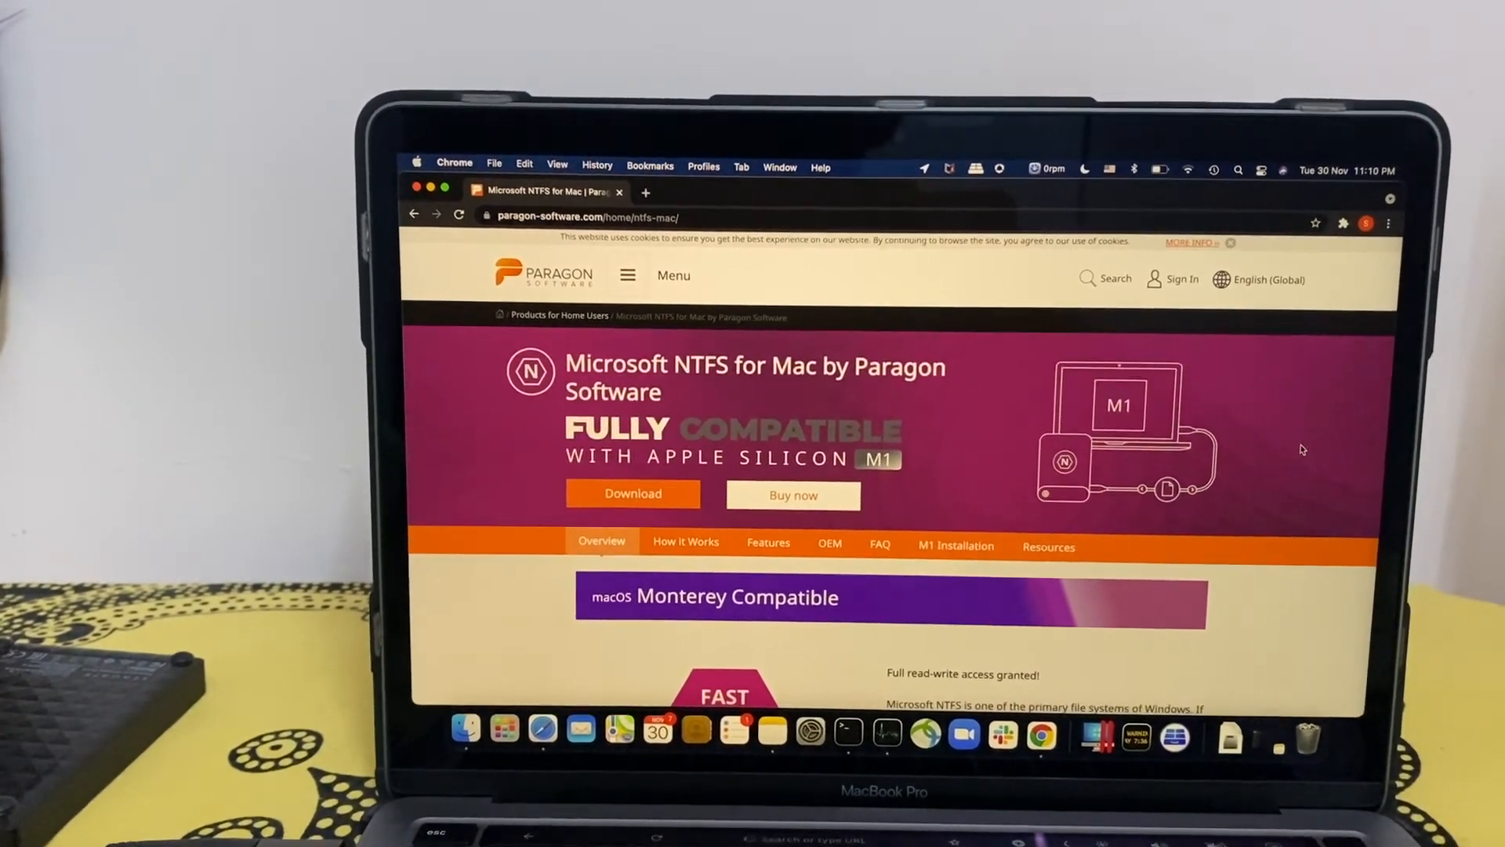
pyautogui.click(793, 495)
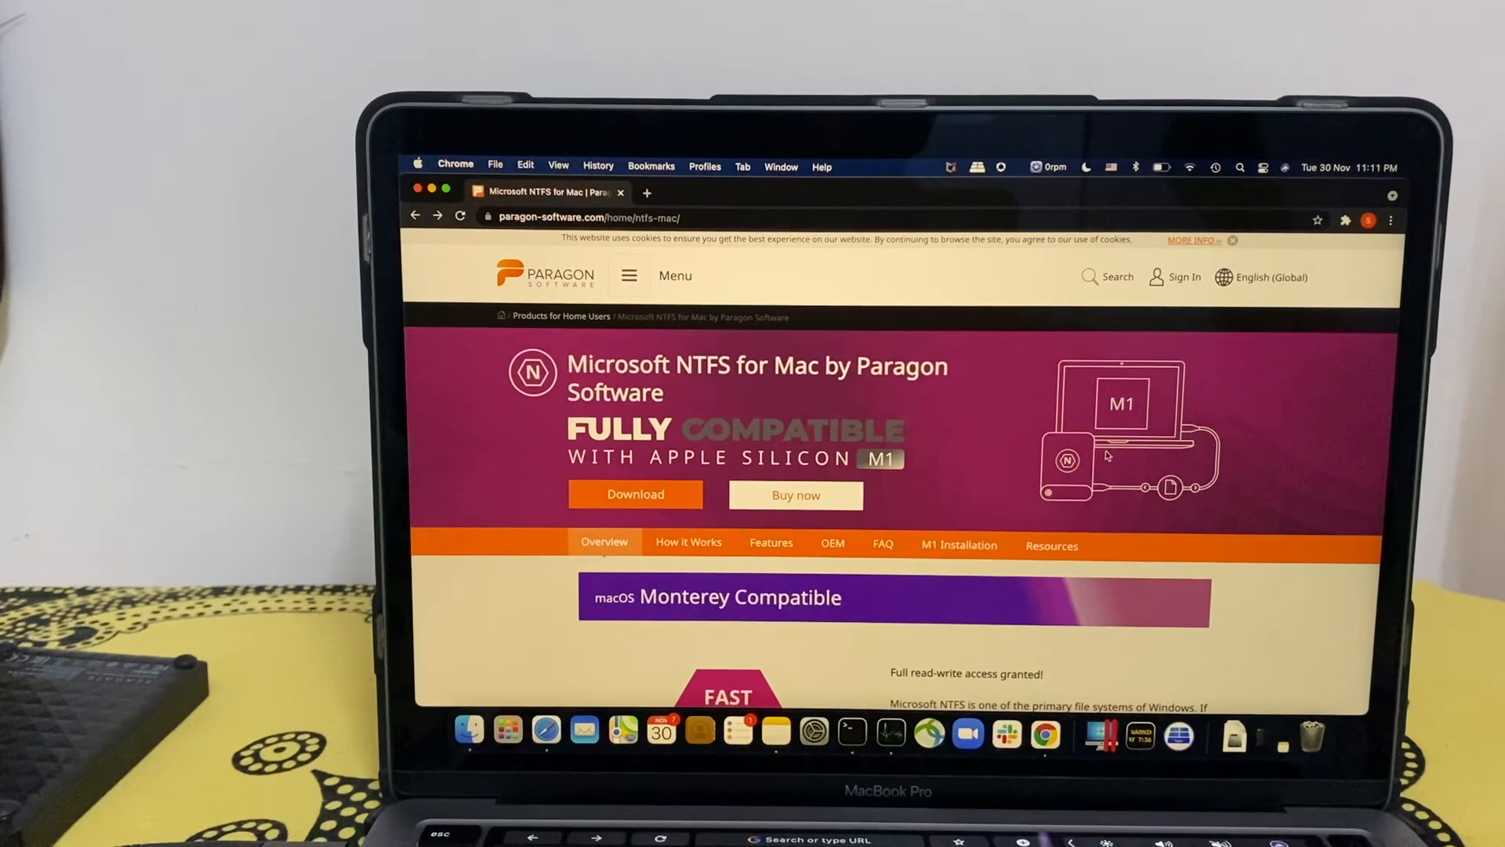
pyautogui.scroll(-3)
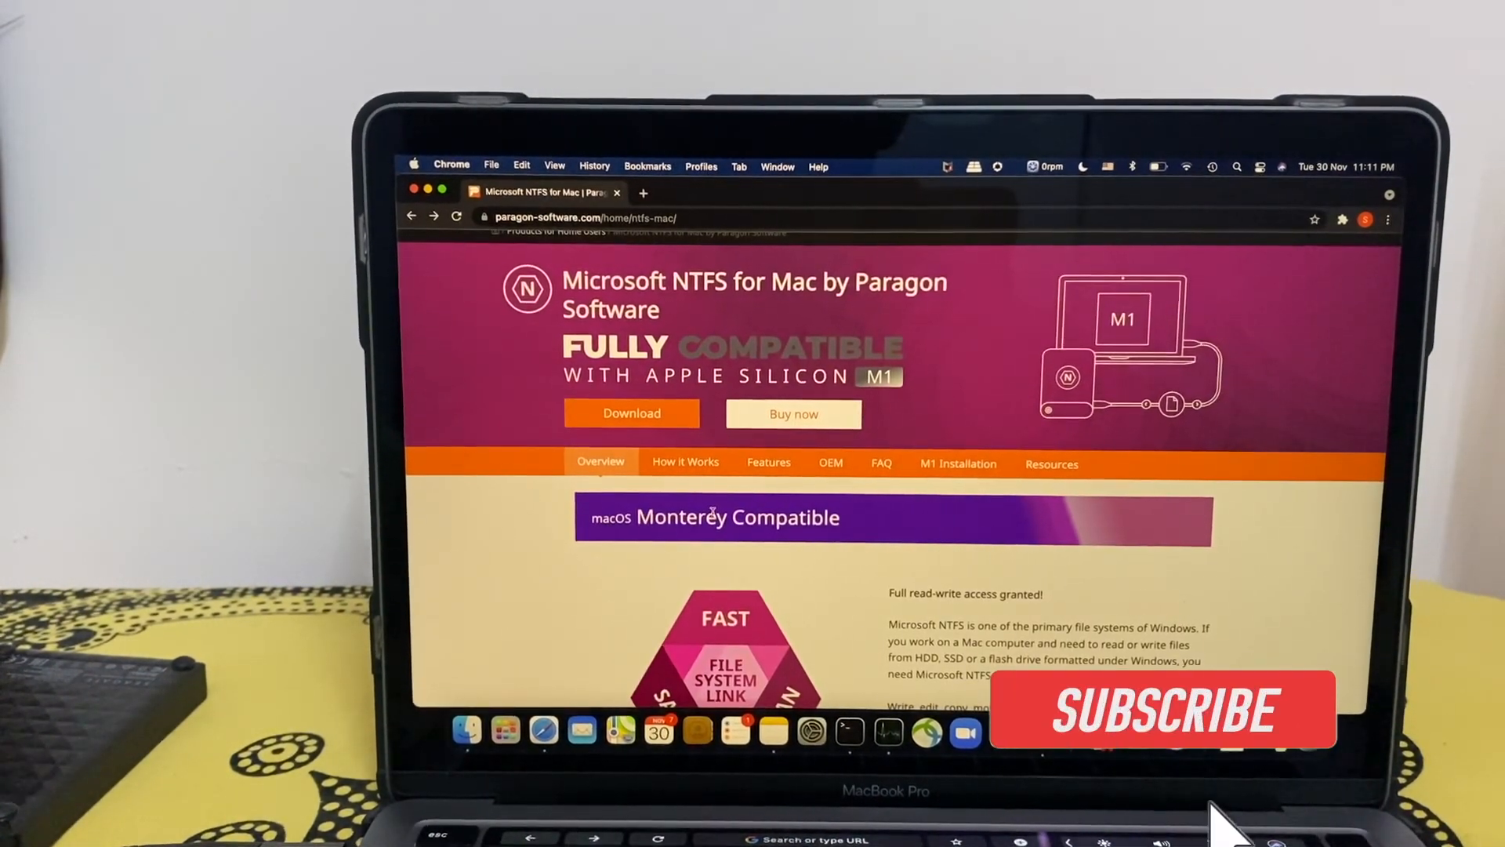
pyautogui.scroll(-3)
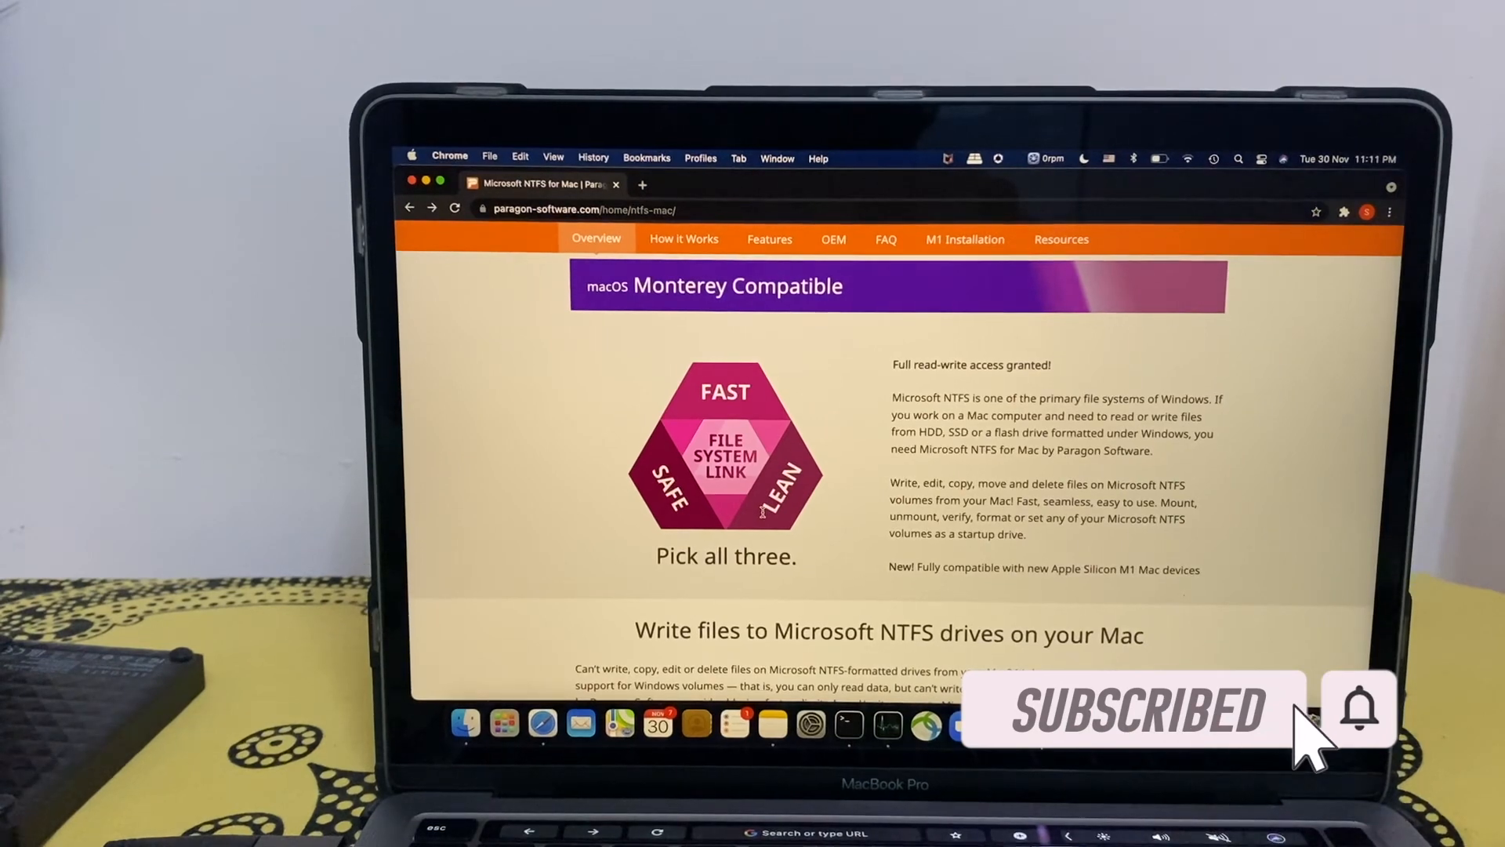